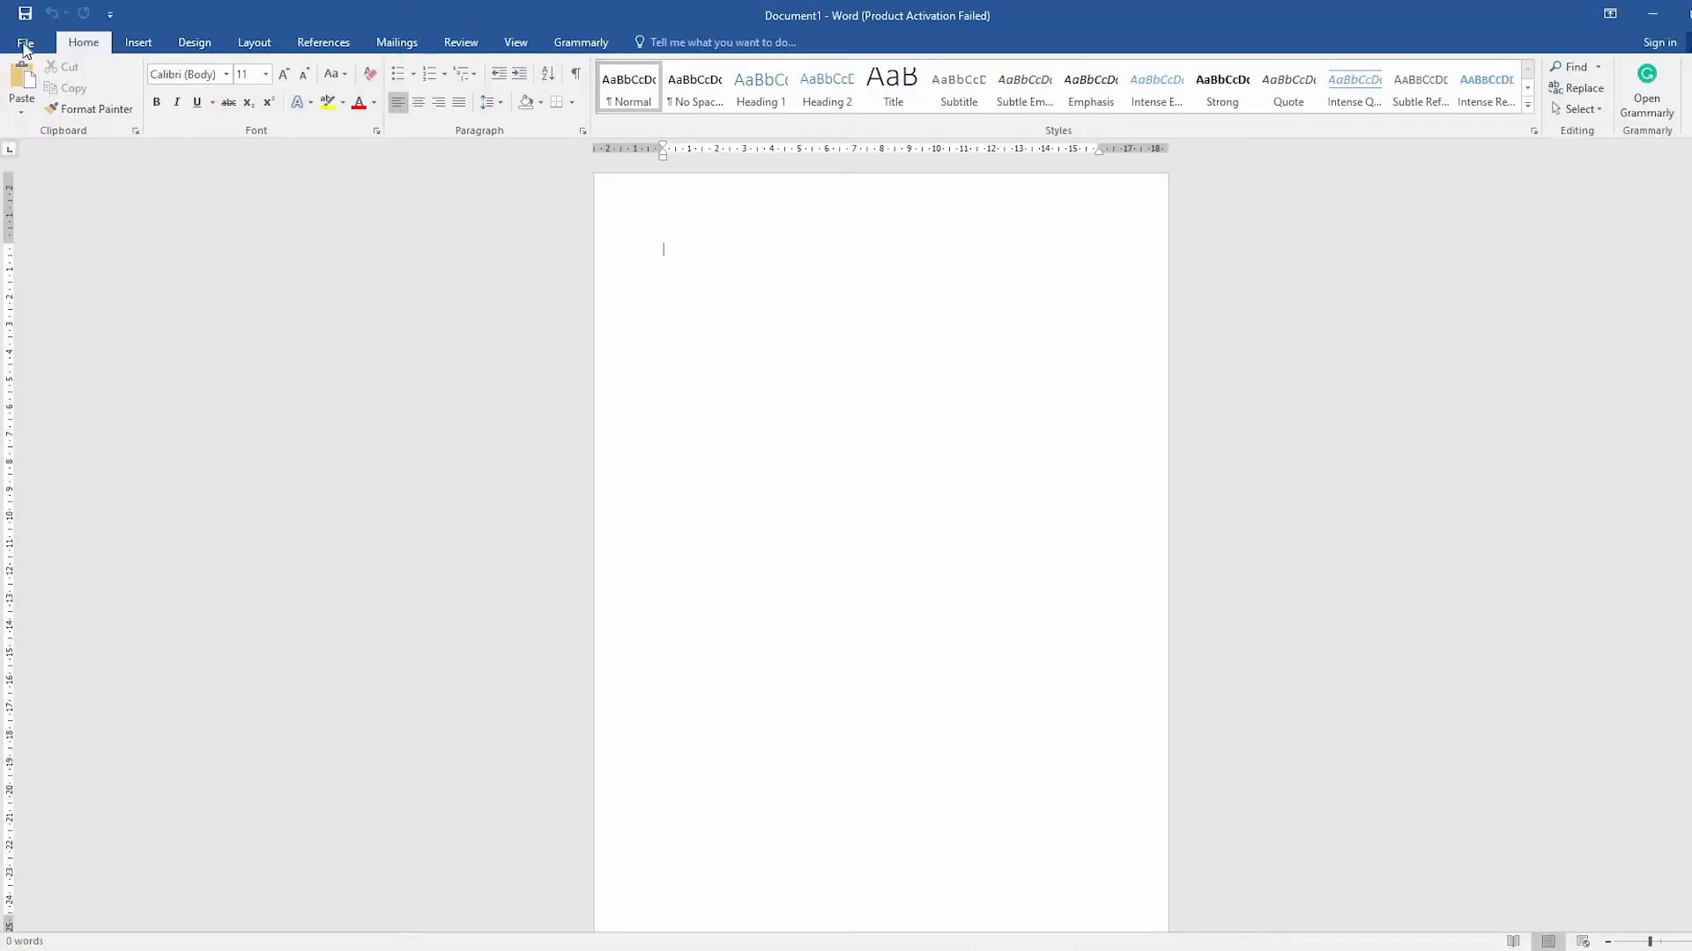
Reach the unsaved-documents folder via File > Info > Manage Document
click(23, 42)
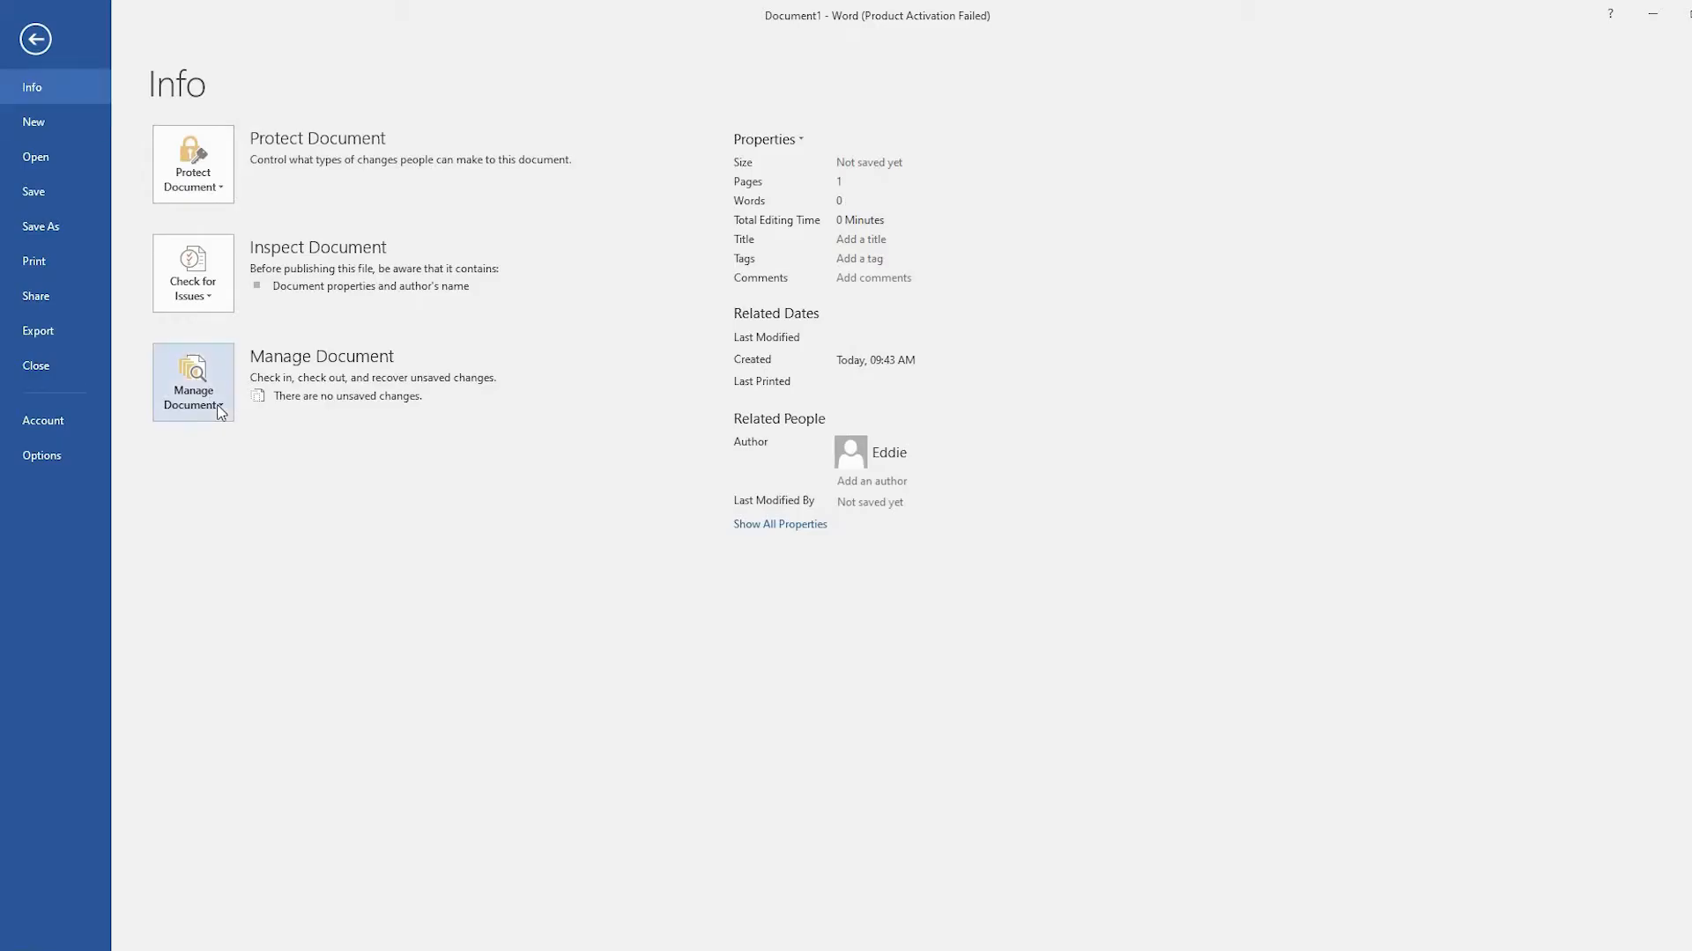
click(193, 383)
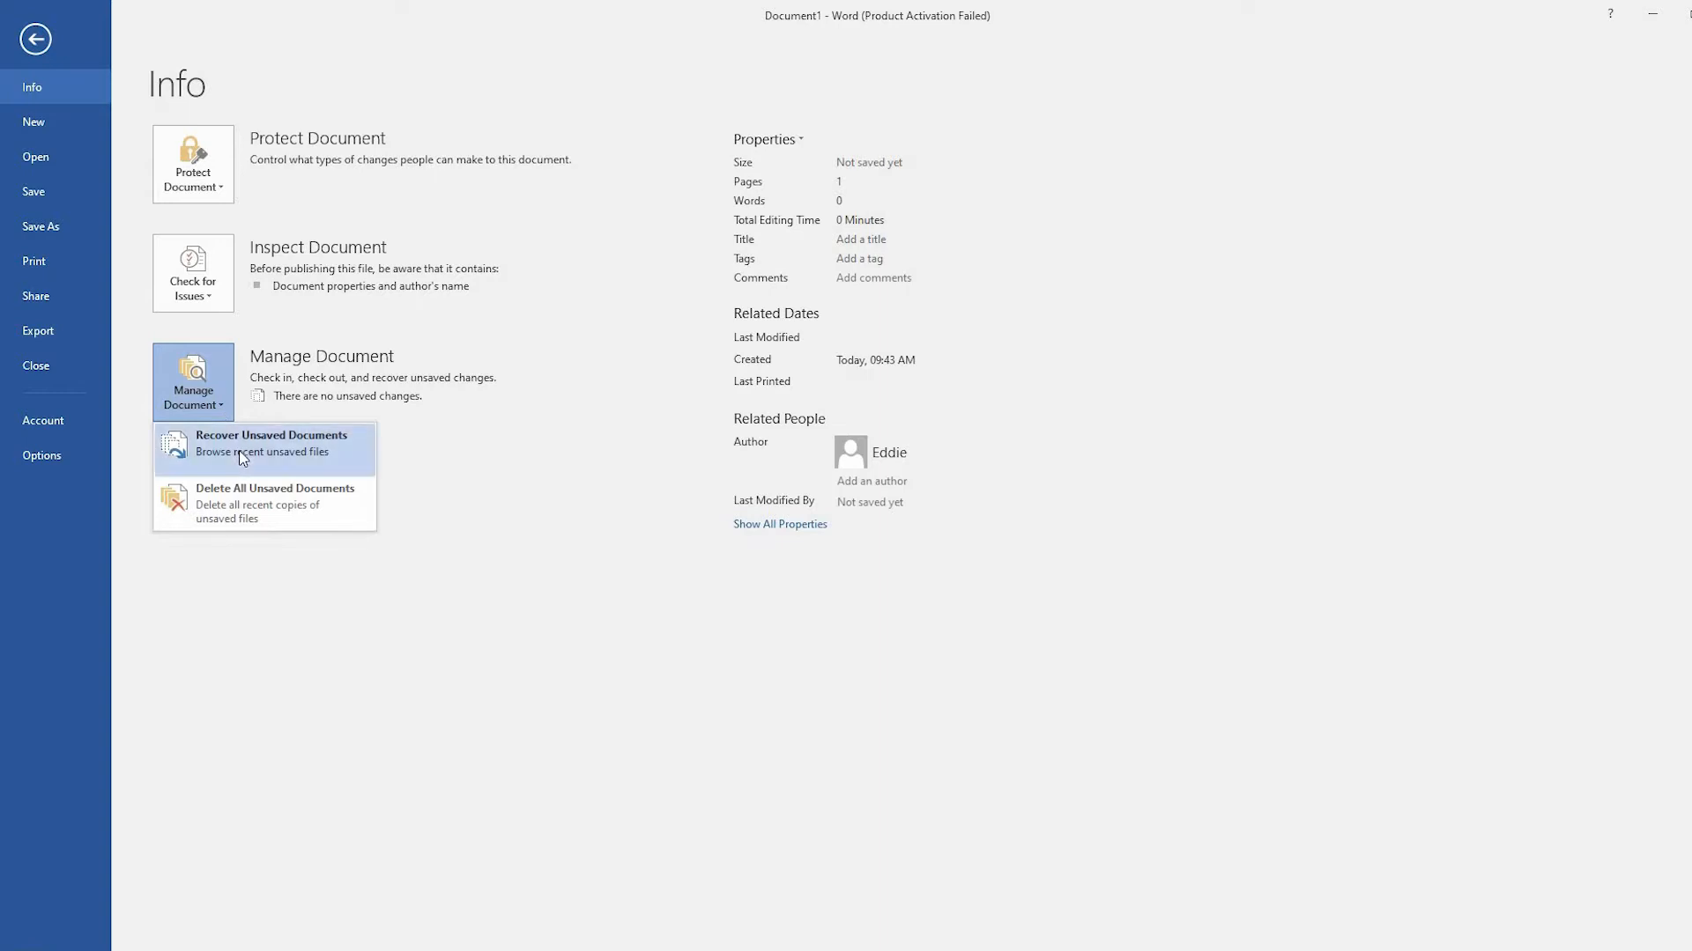
click(35, 39)
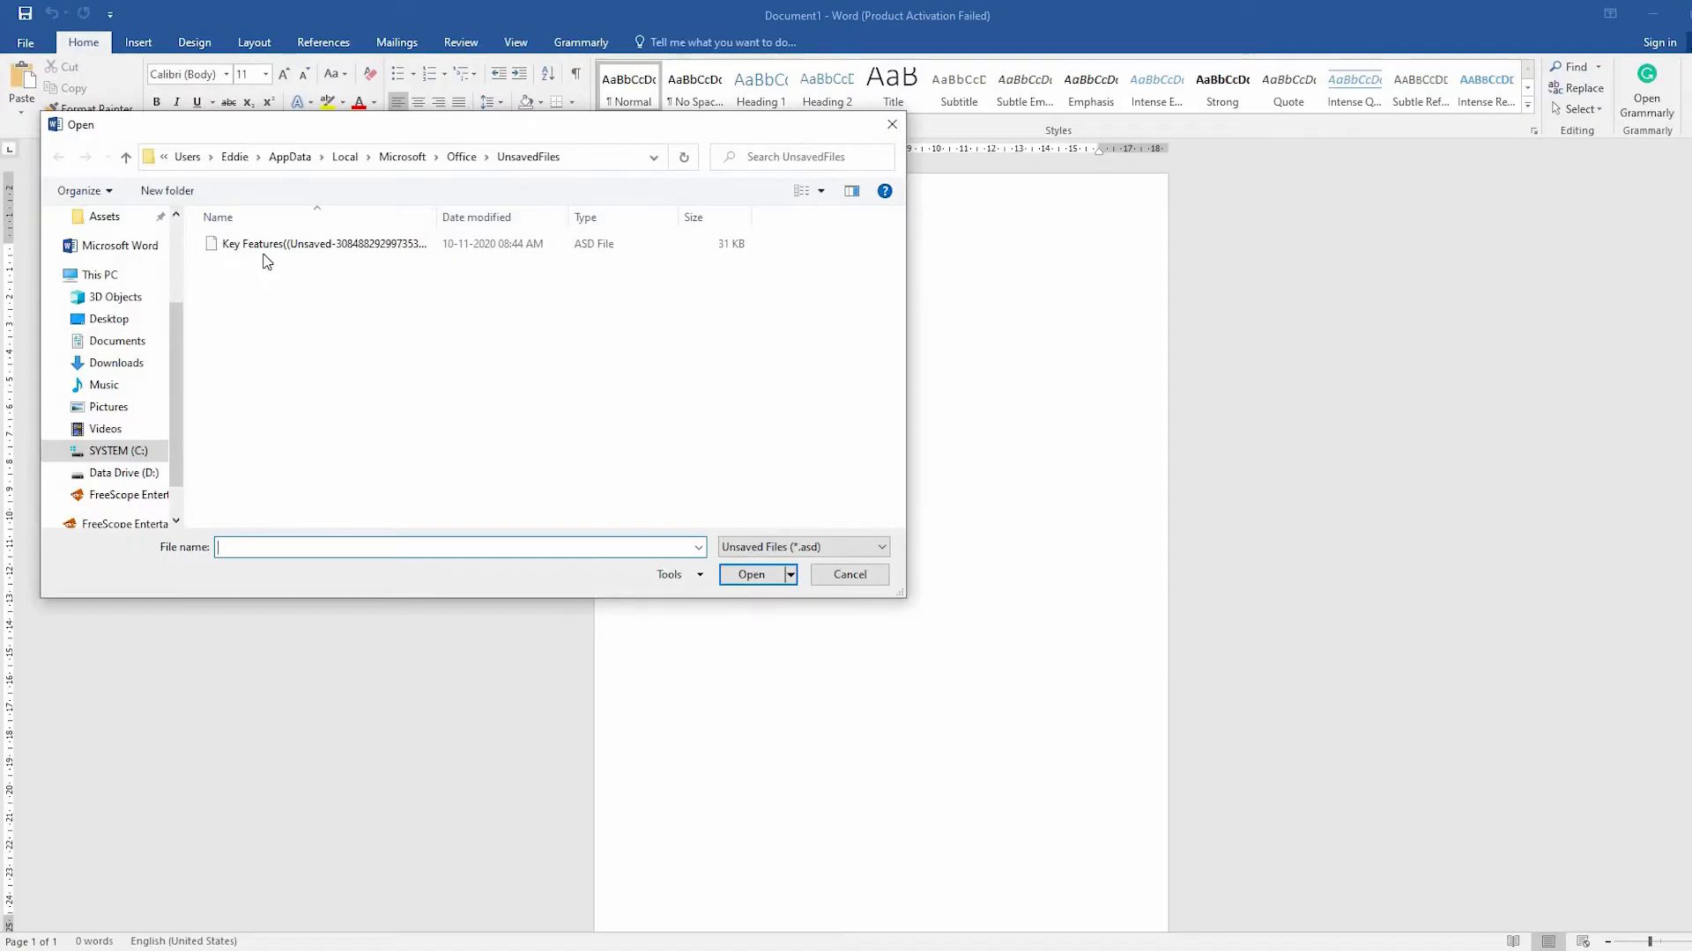
Open the Key Features .asd file from UnsavedFiles as a read-only recovered document
click(325, 243)
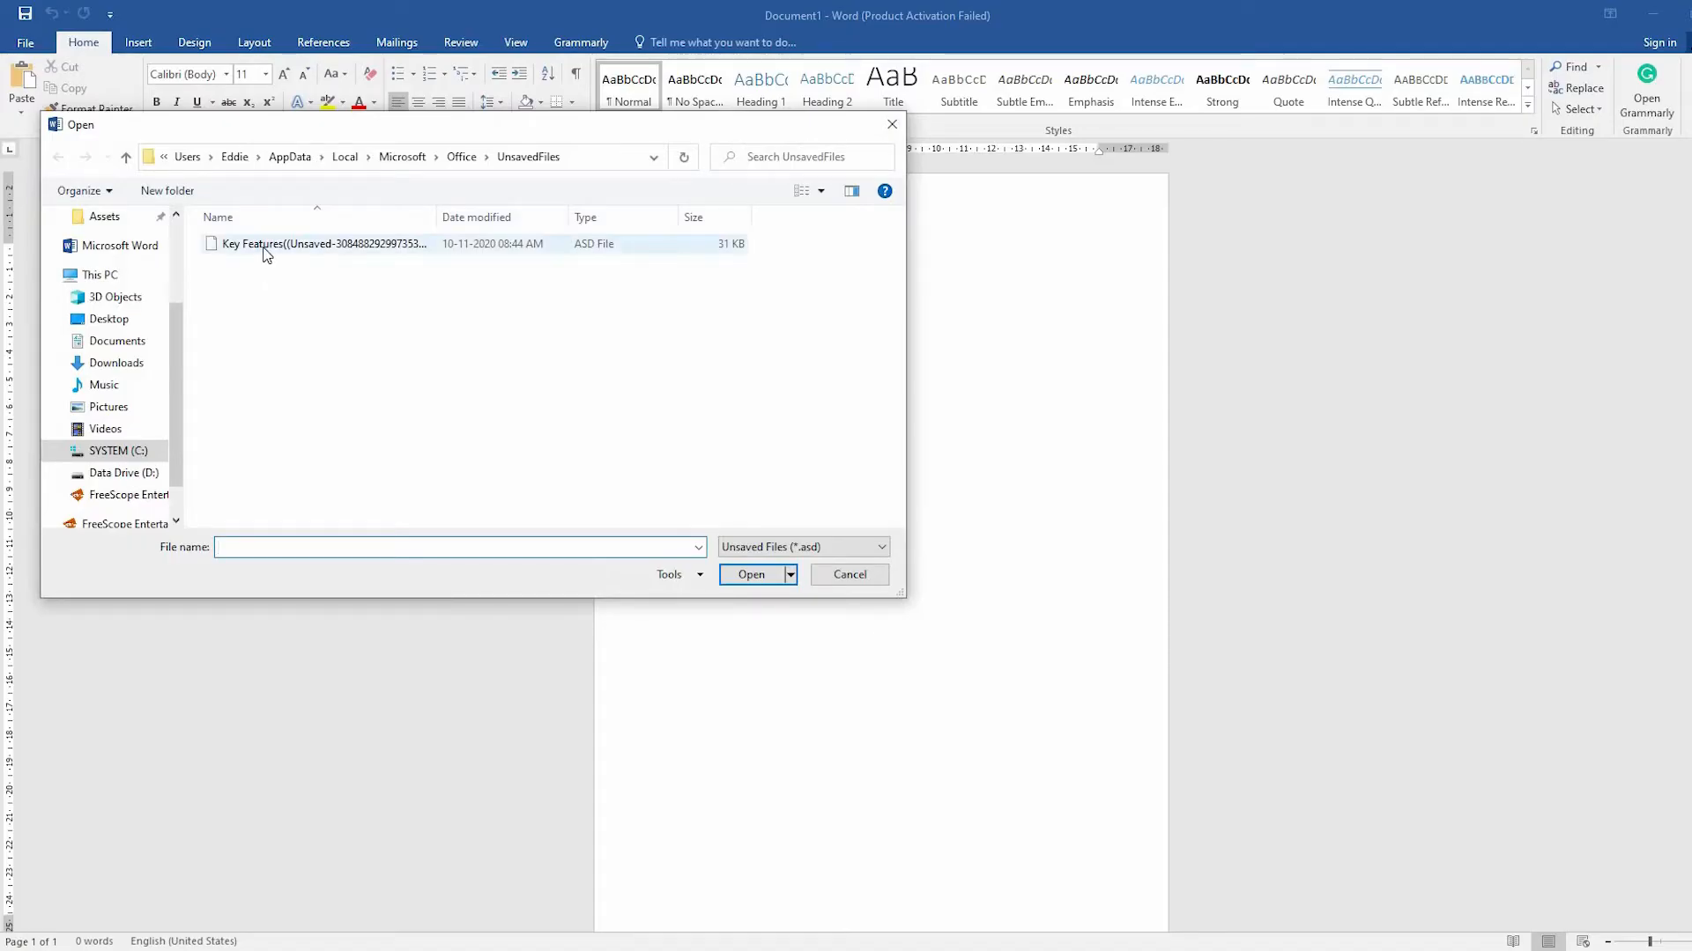
click(325, 243)
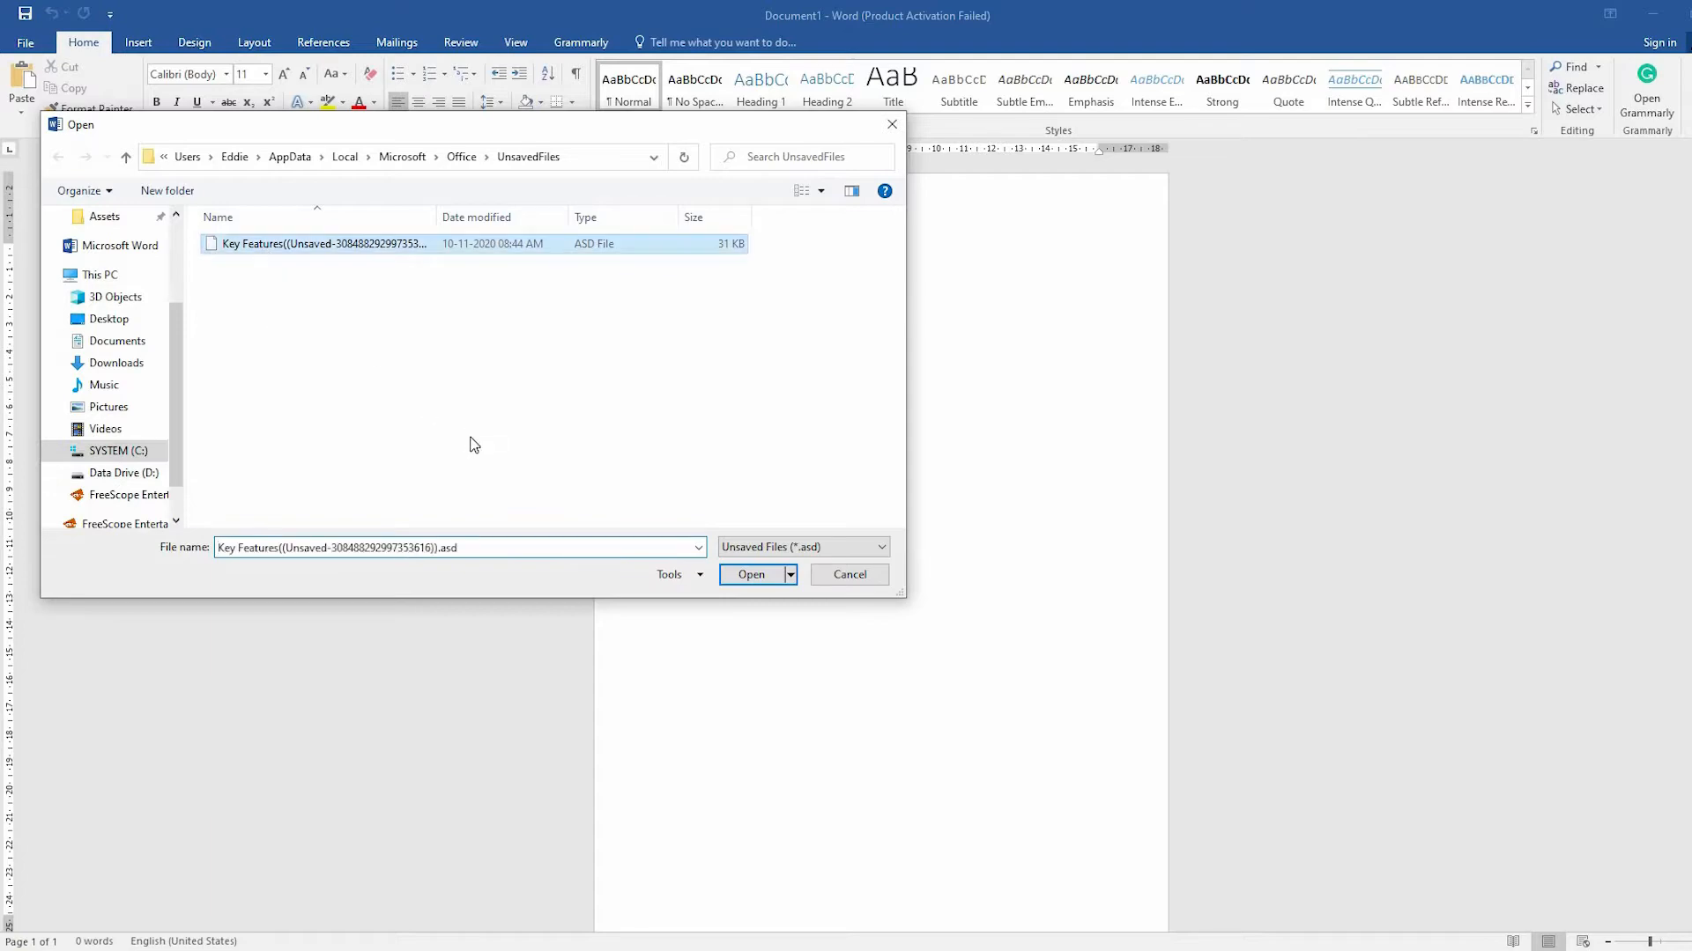
click(751, 574)
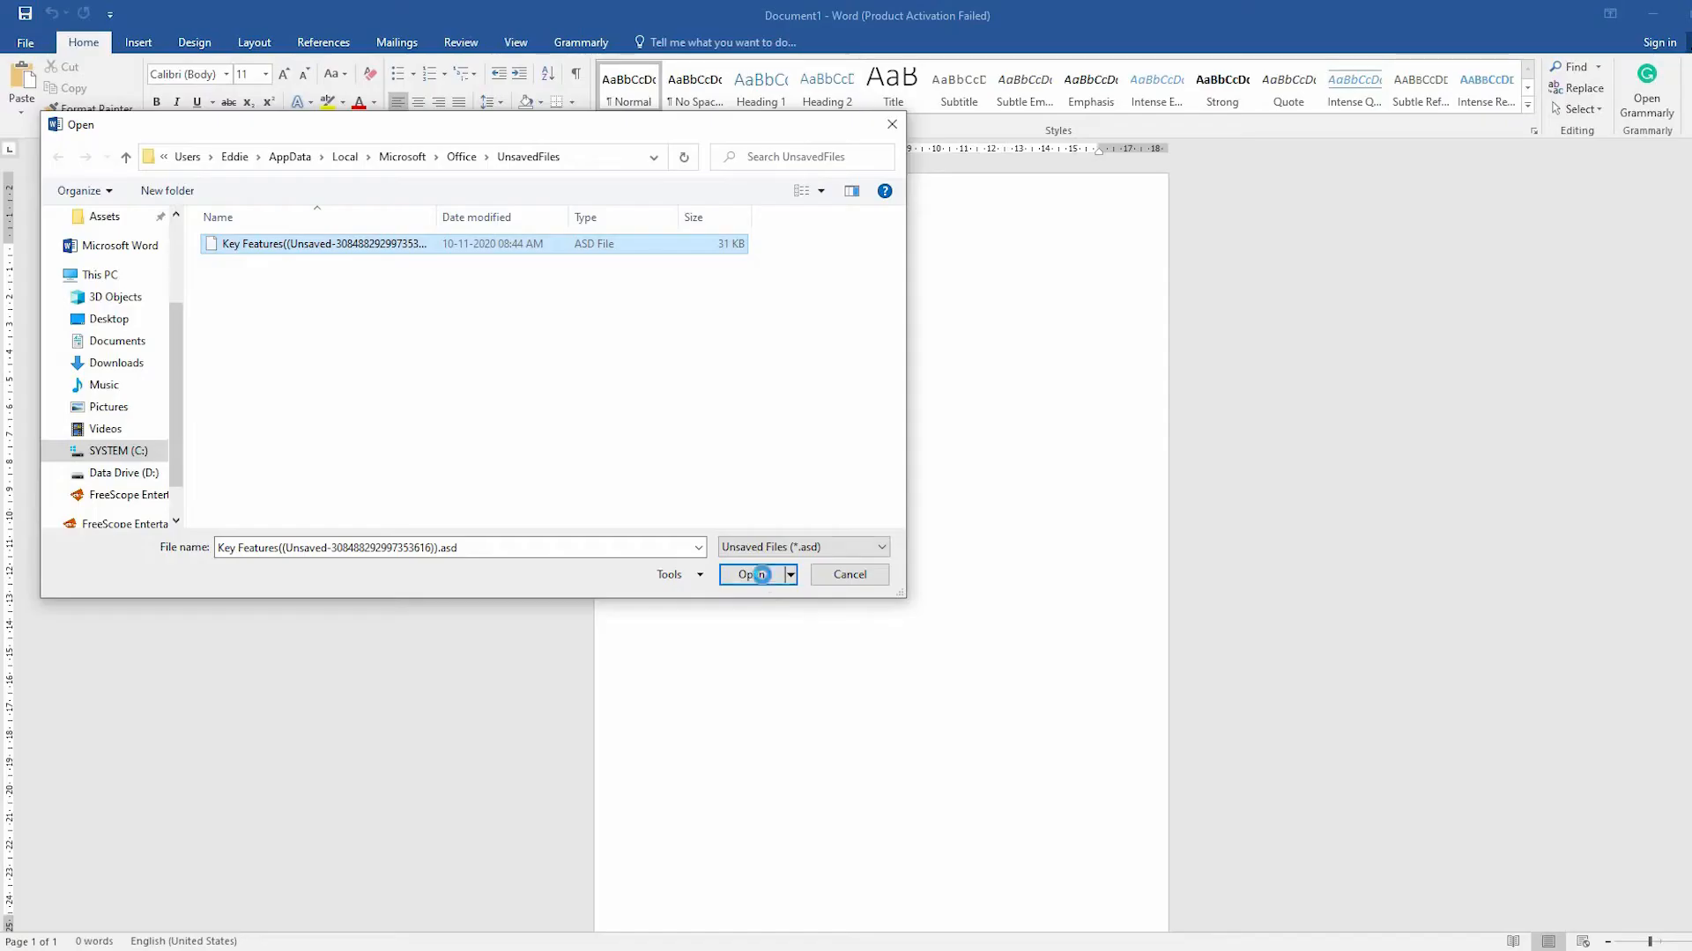
click(751, 575)
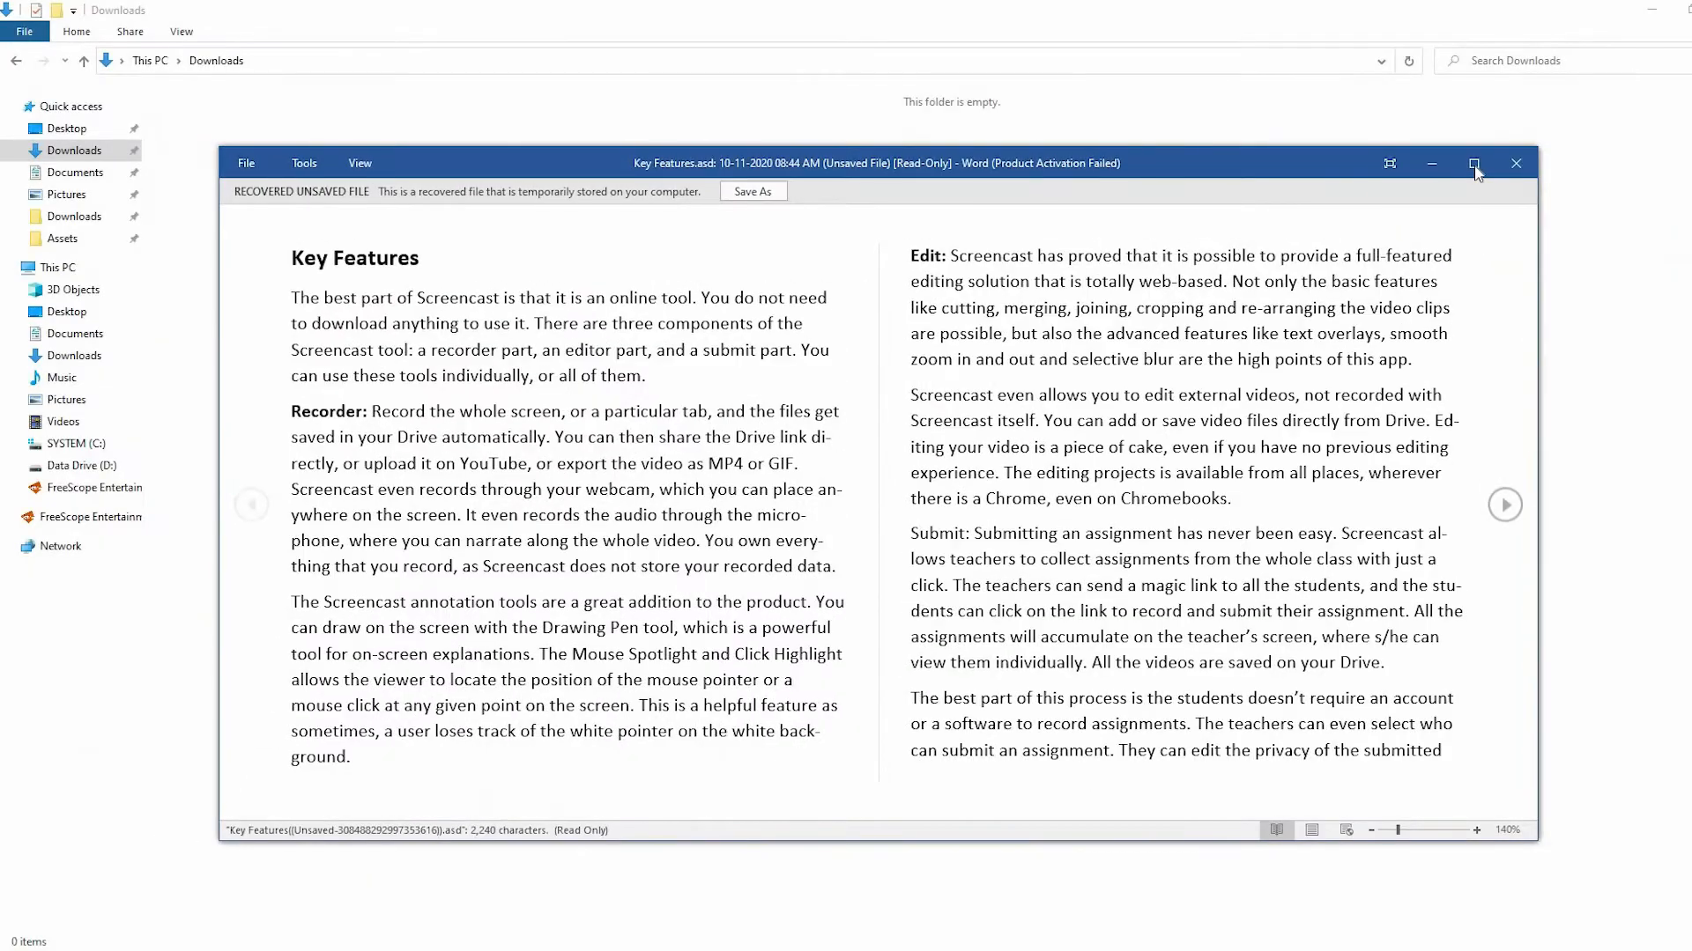
Save the recovered file as Key Features.docx in Documents from the recovery bar
click(752, 190)
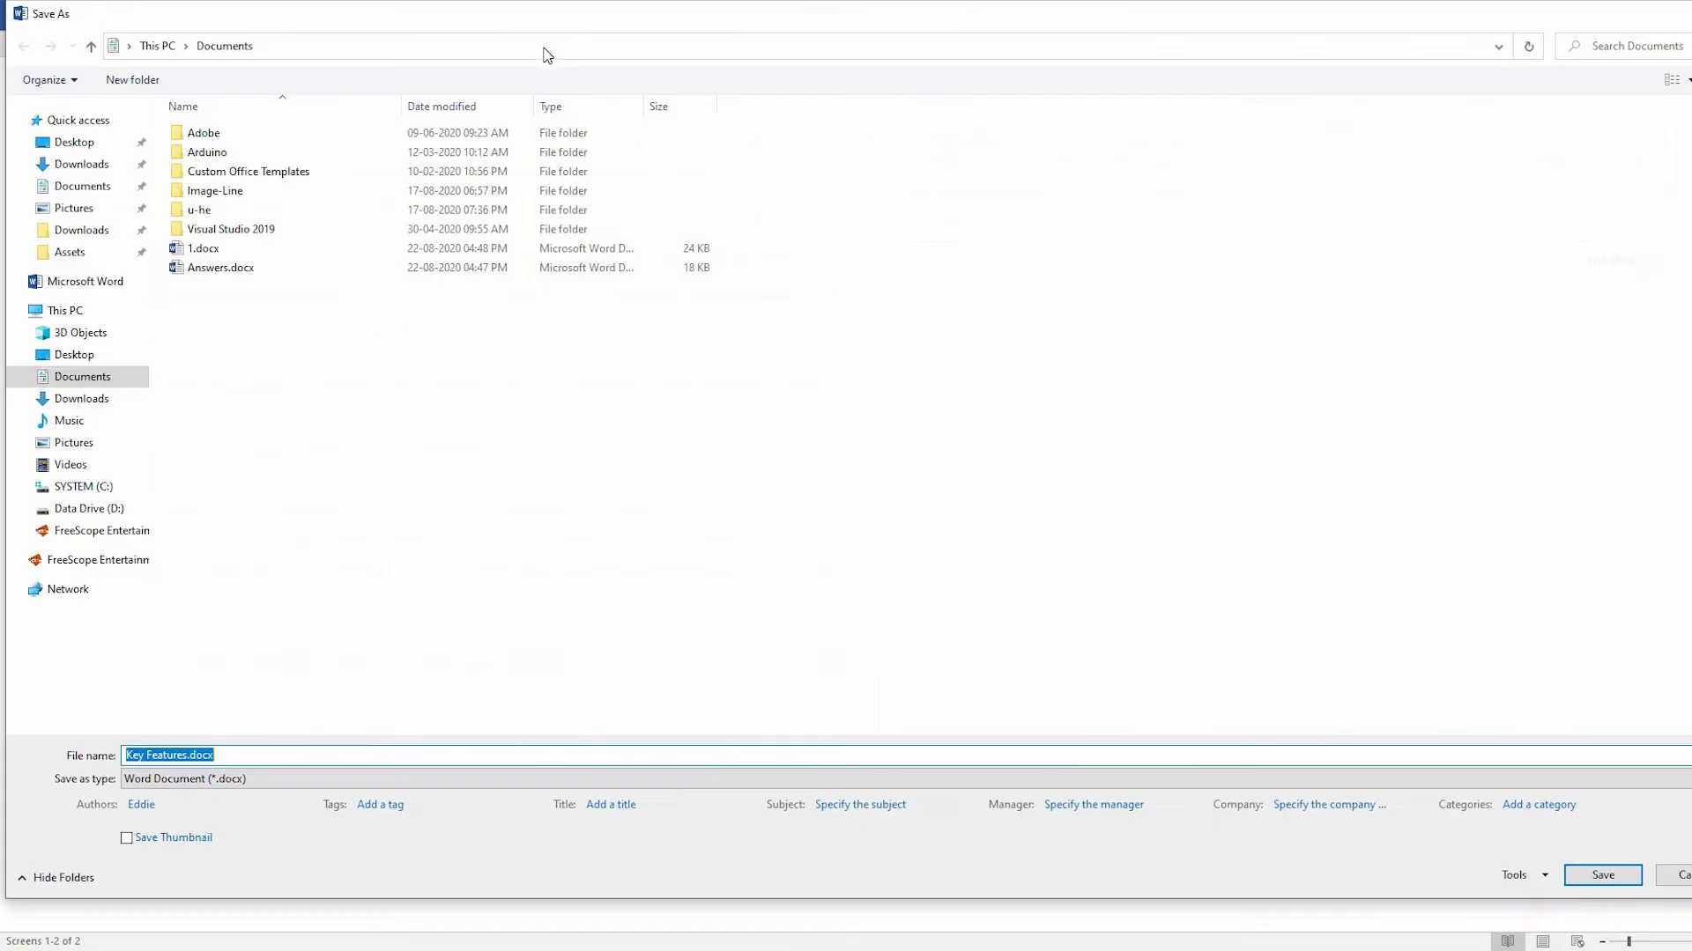
click(1602, 876)
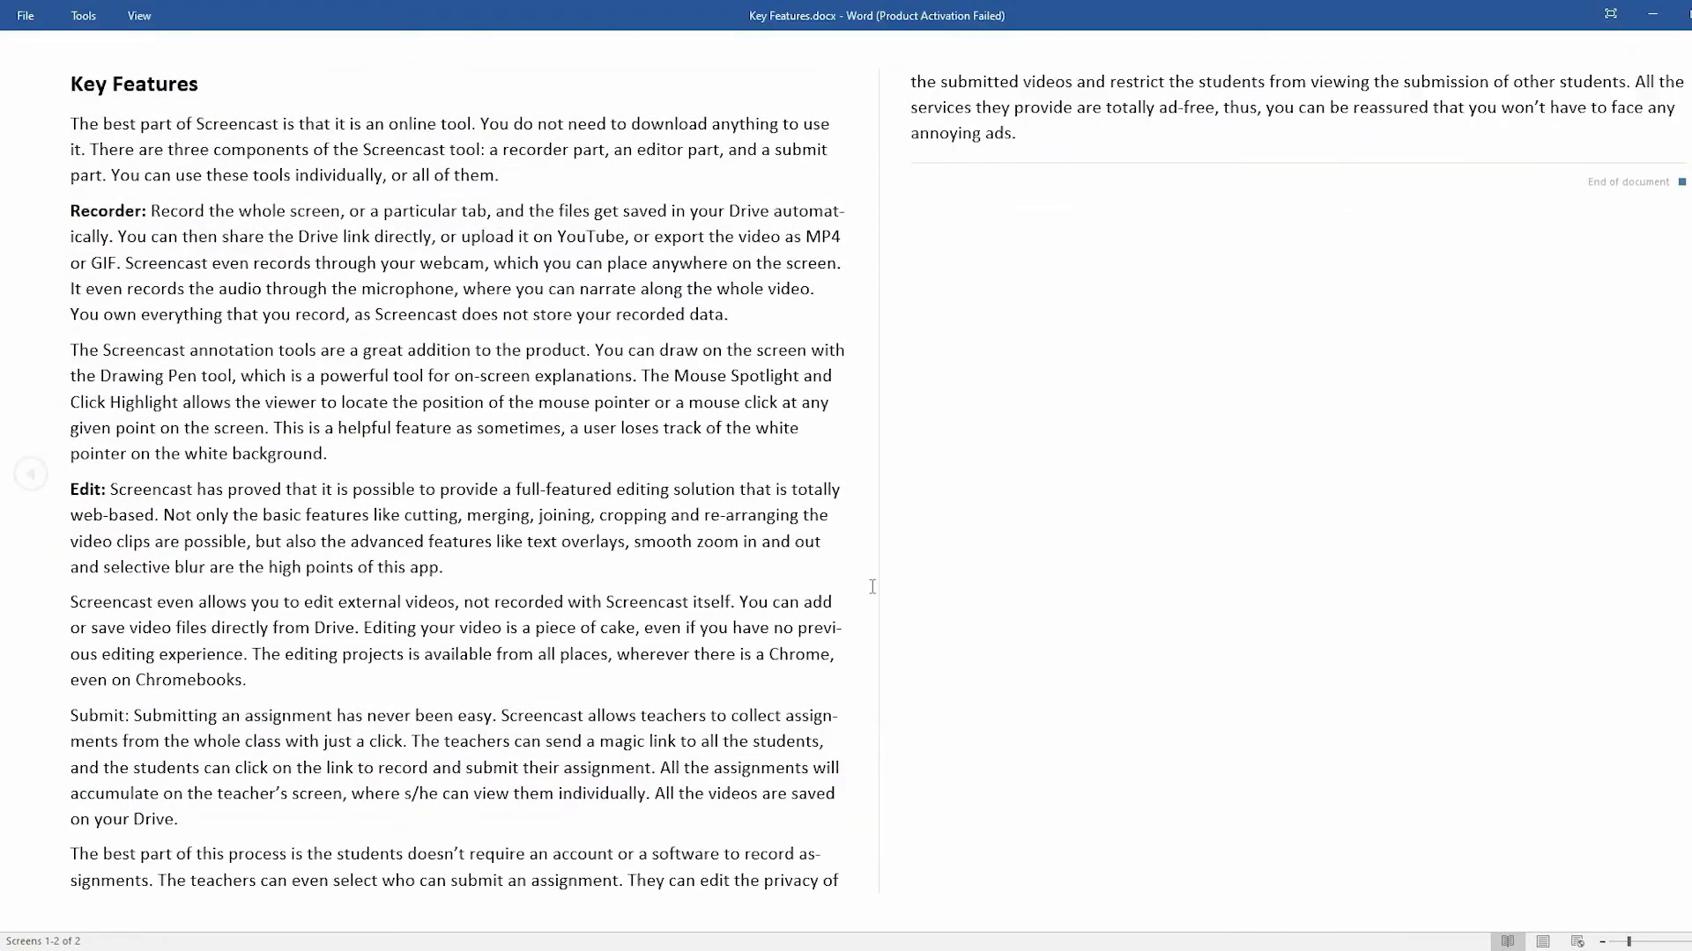
click(23, 16)
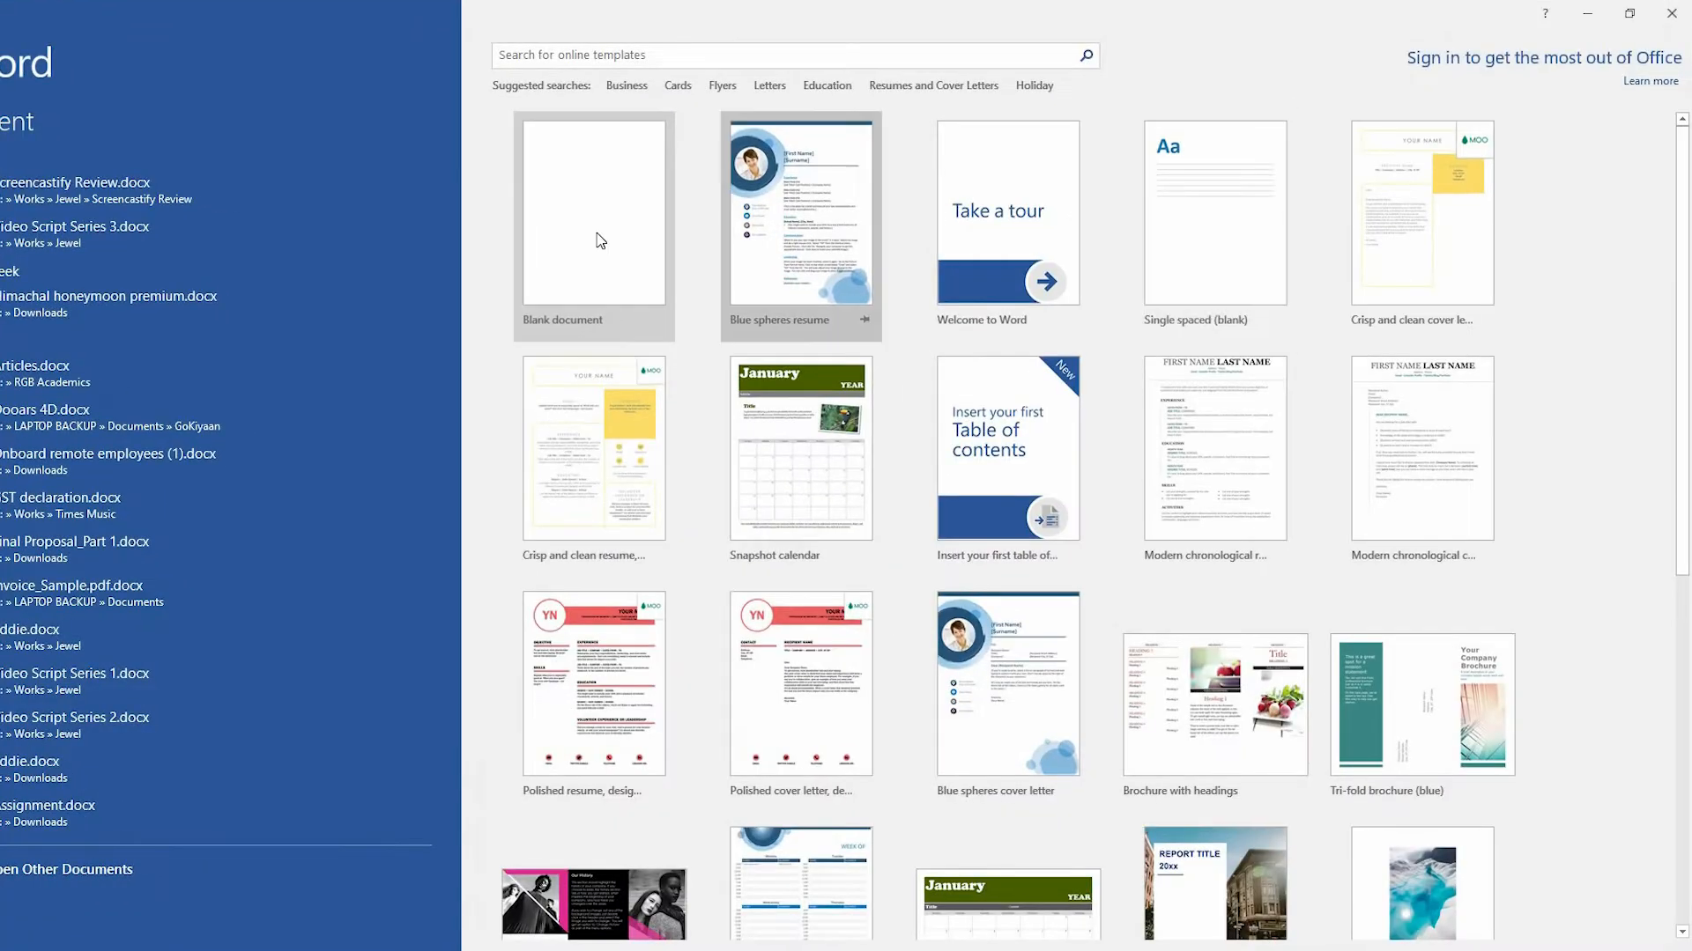
From a new blank document, copy the AutoRecover file location path in Options > Save
click(35, 157)
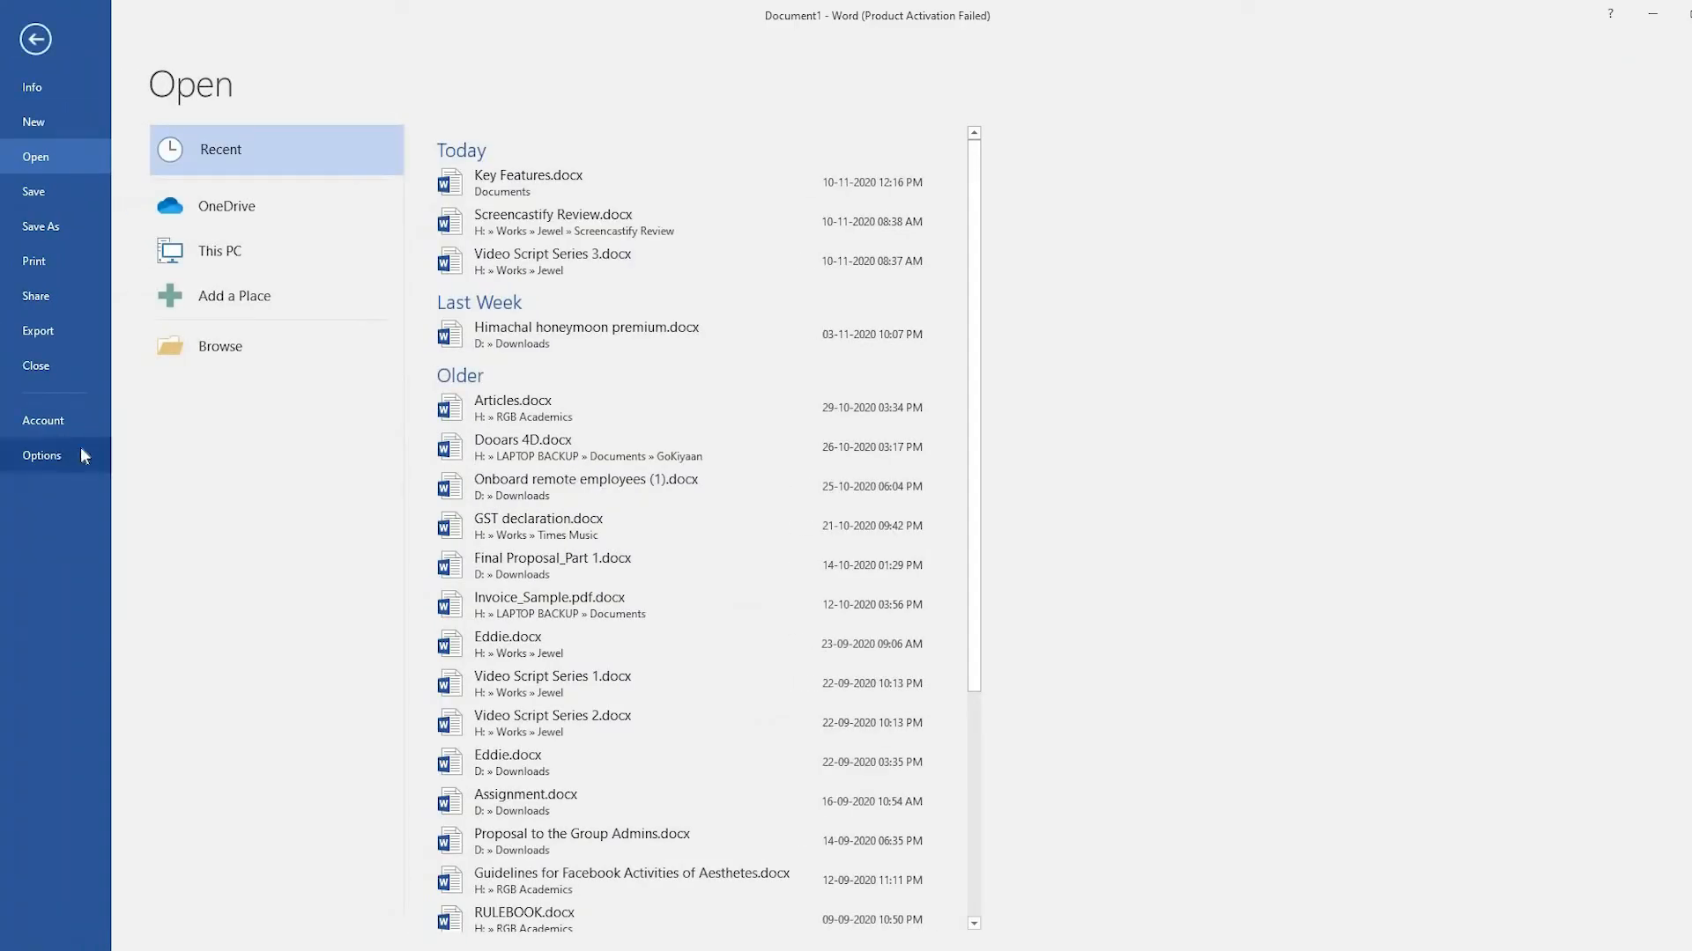
click(41, 454)
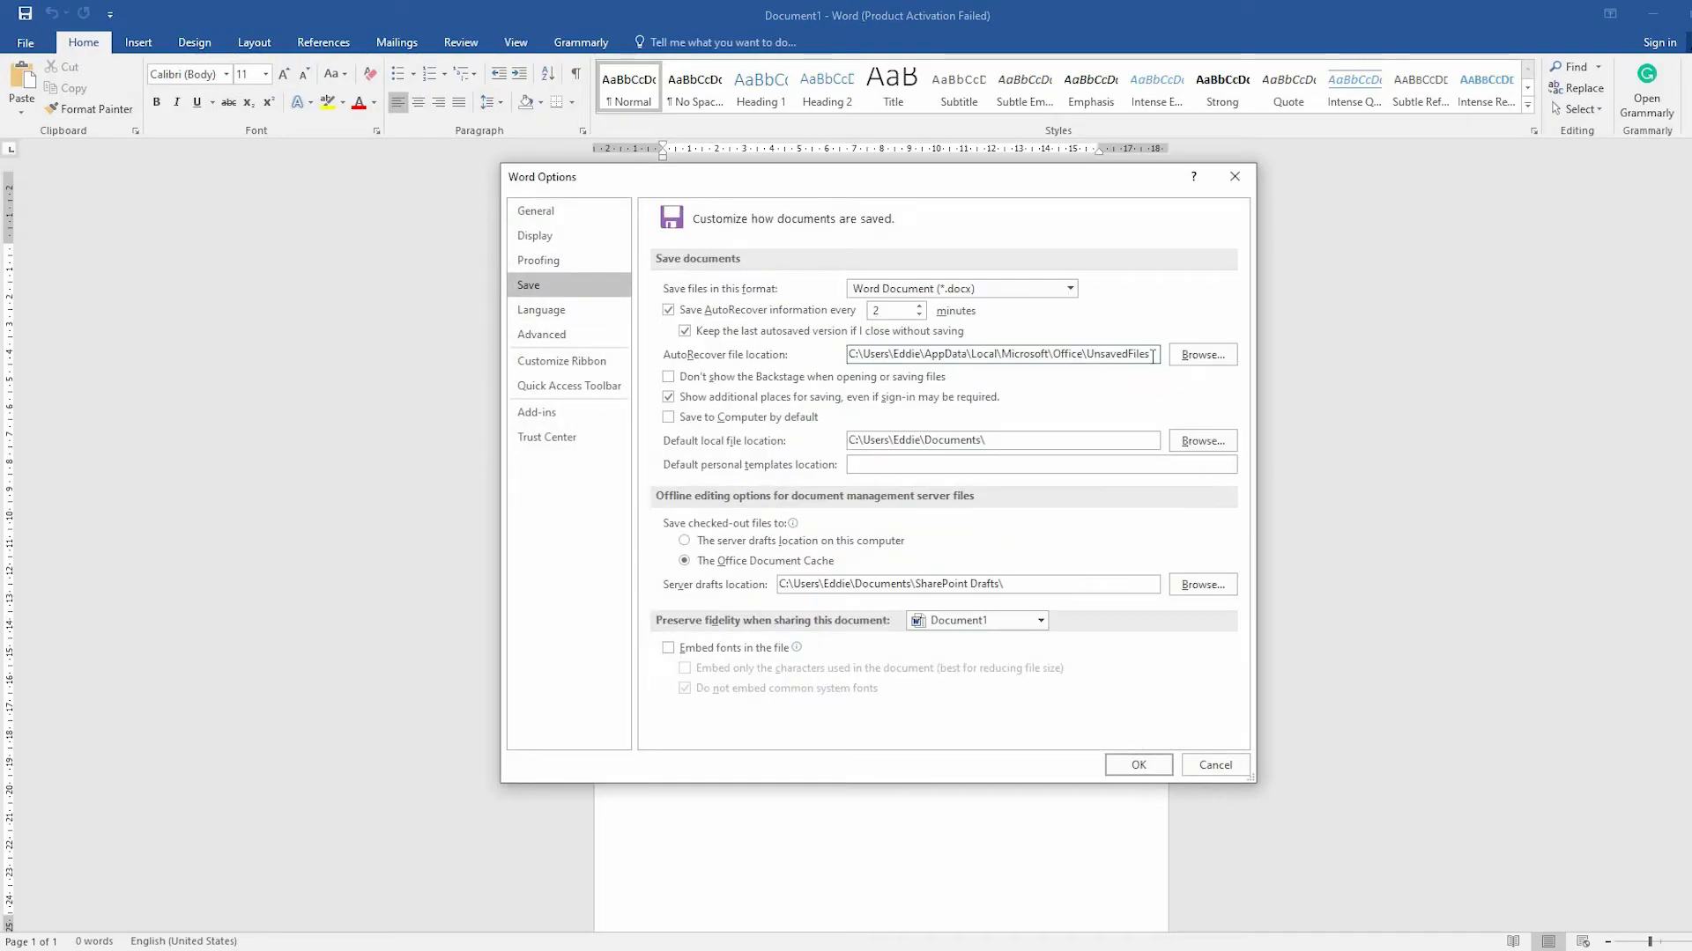
triple_click(998, 354)
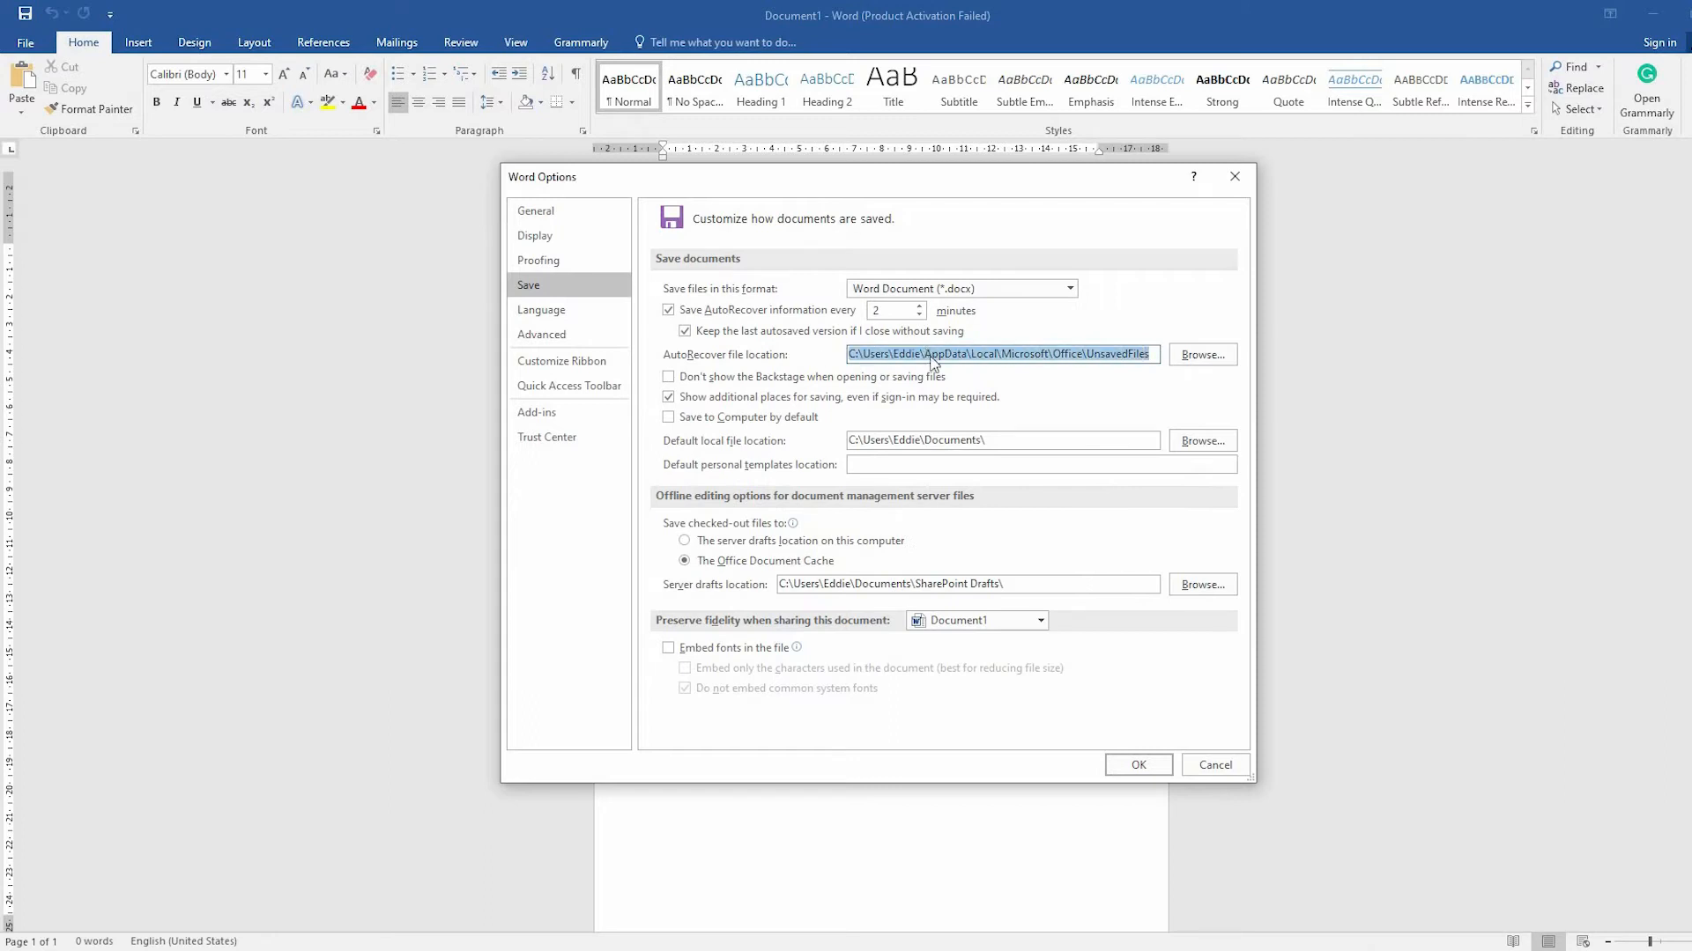
right_click(930, 362)
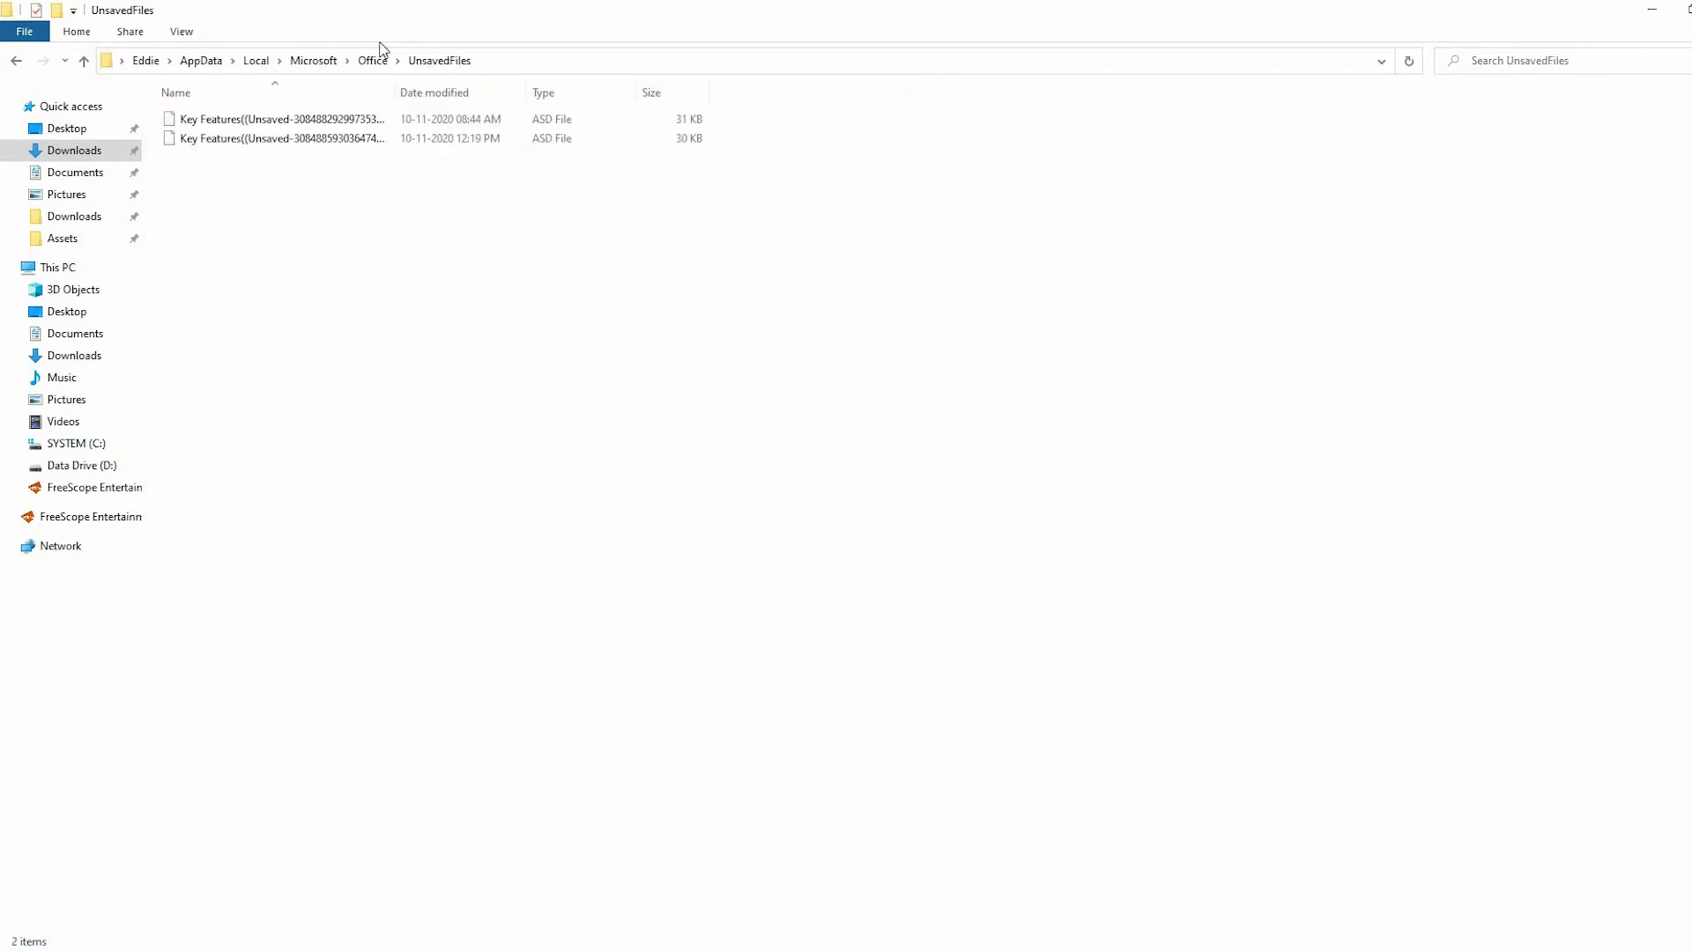
Paste the AutoRecover path into File Explorer's address bar to reach UnsavedFiles
right_click(276, 137)
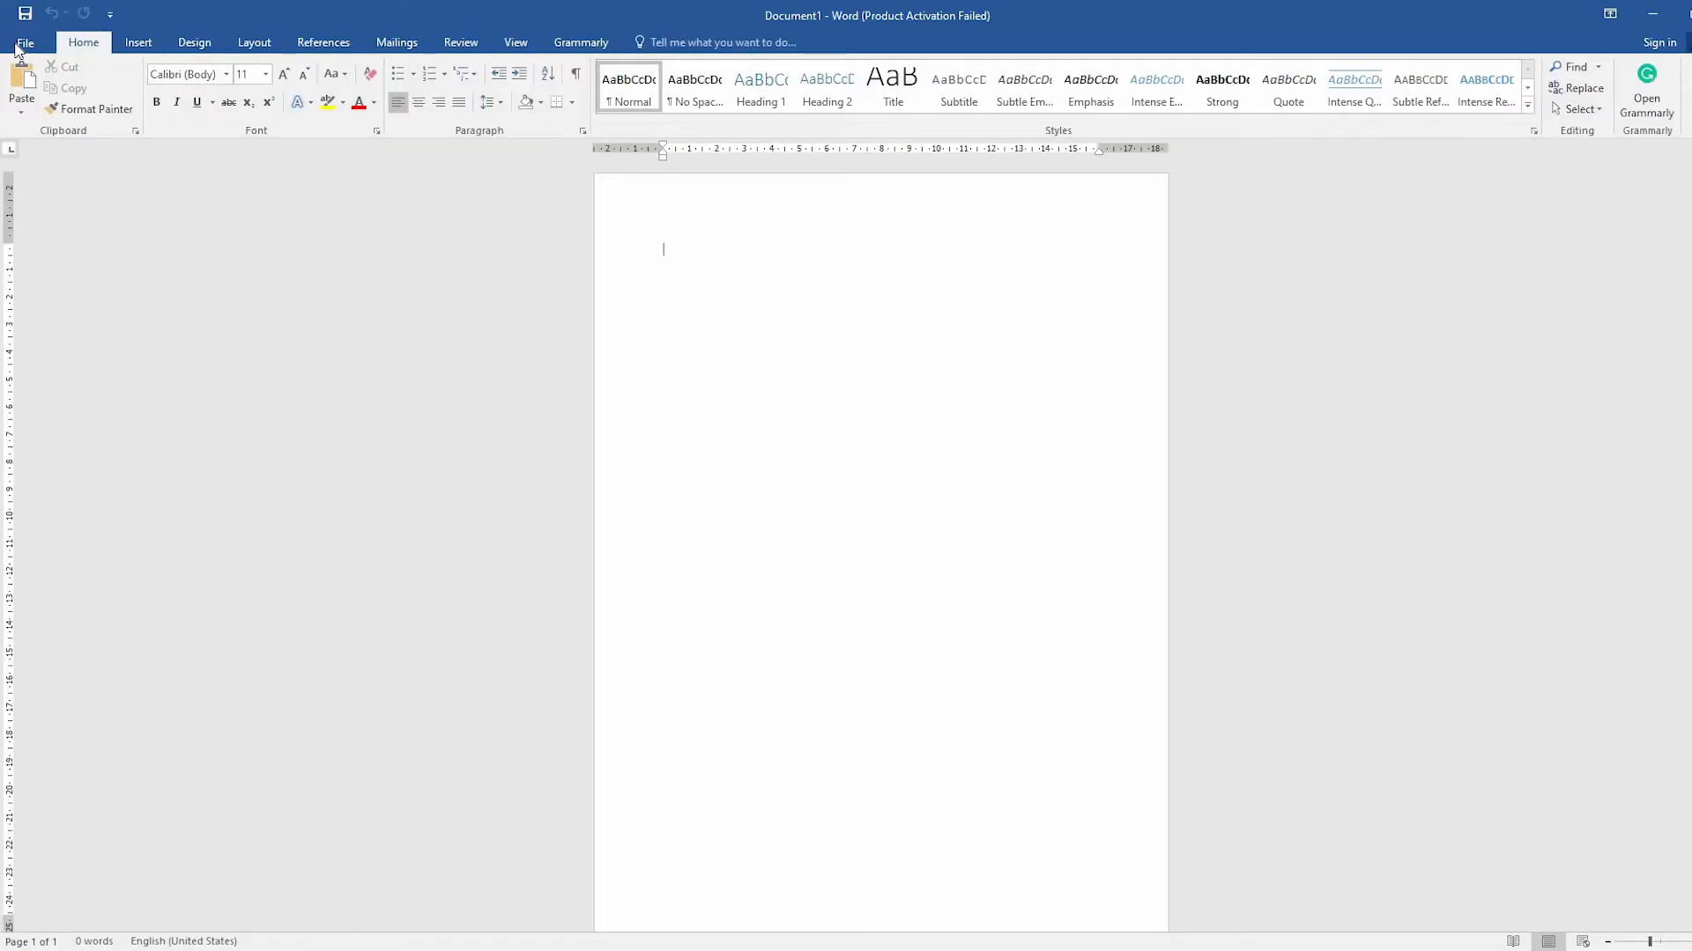
Open the second, newer Key Features .asd file via File > Open > Recover Unsaved Documents
click(23, 42)
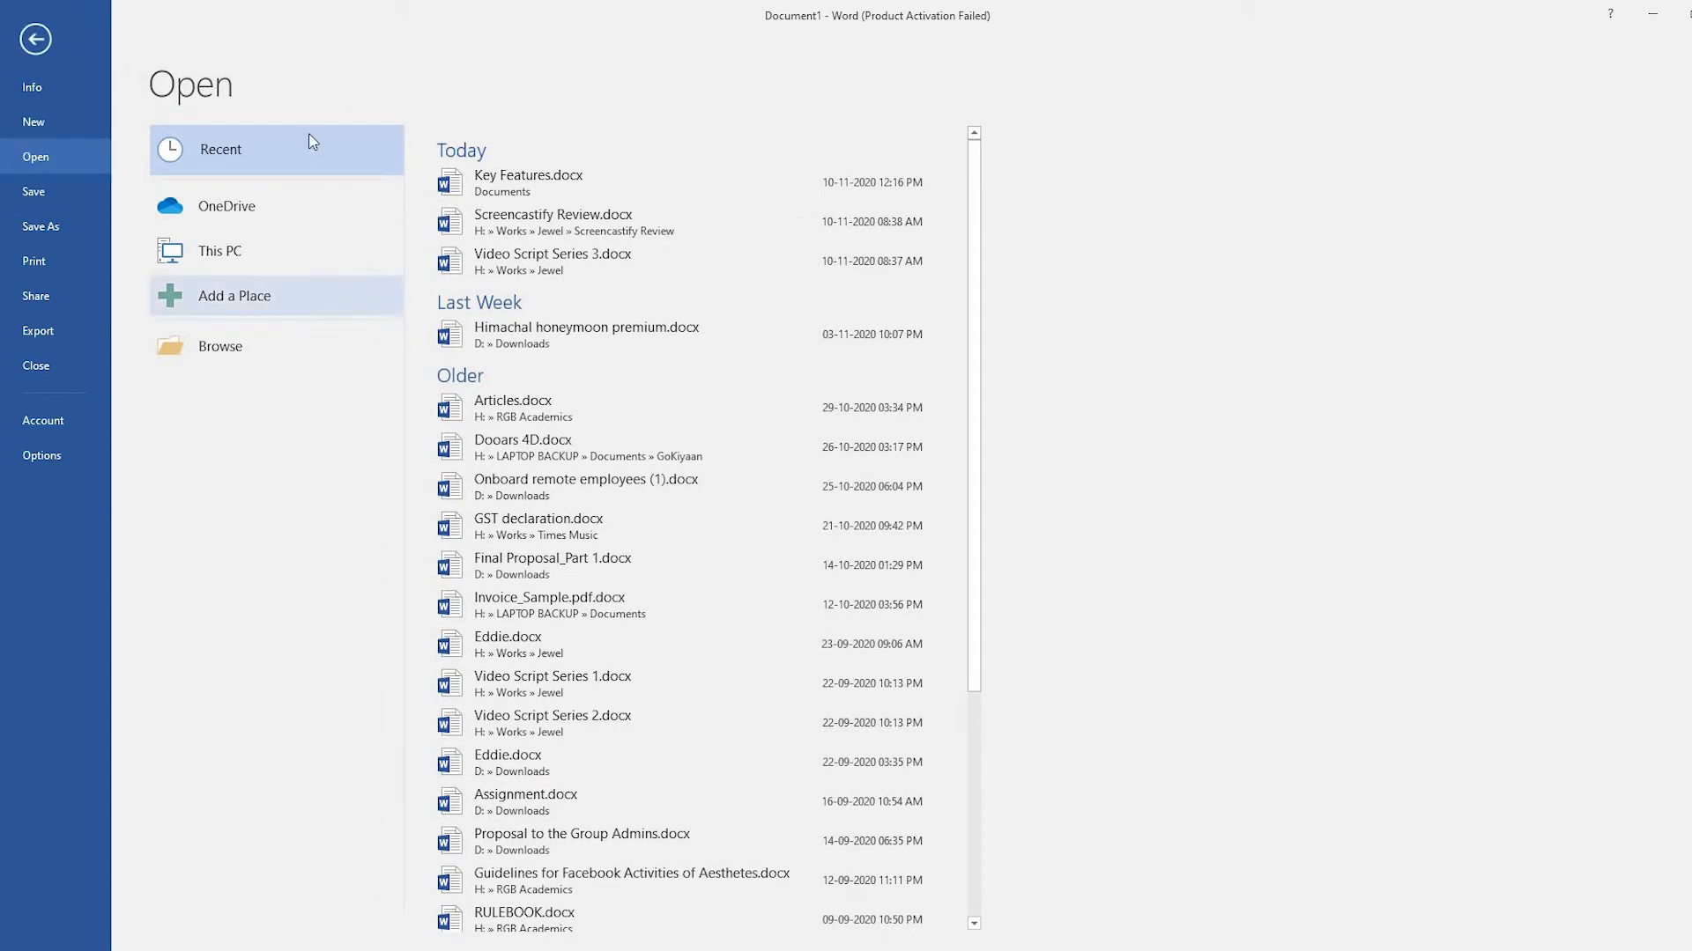
mouse_move(615, 329)
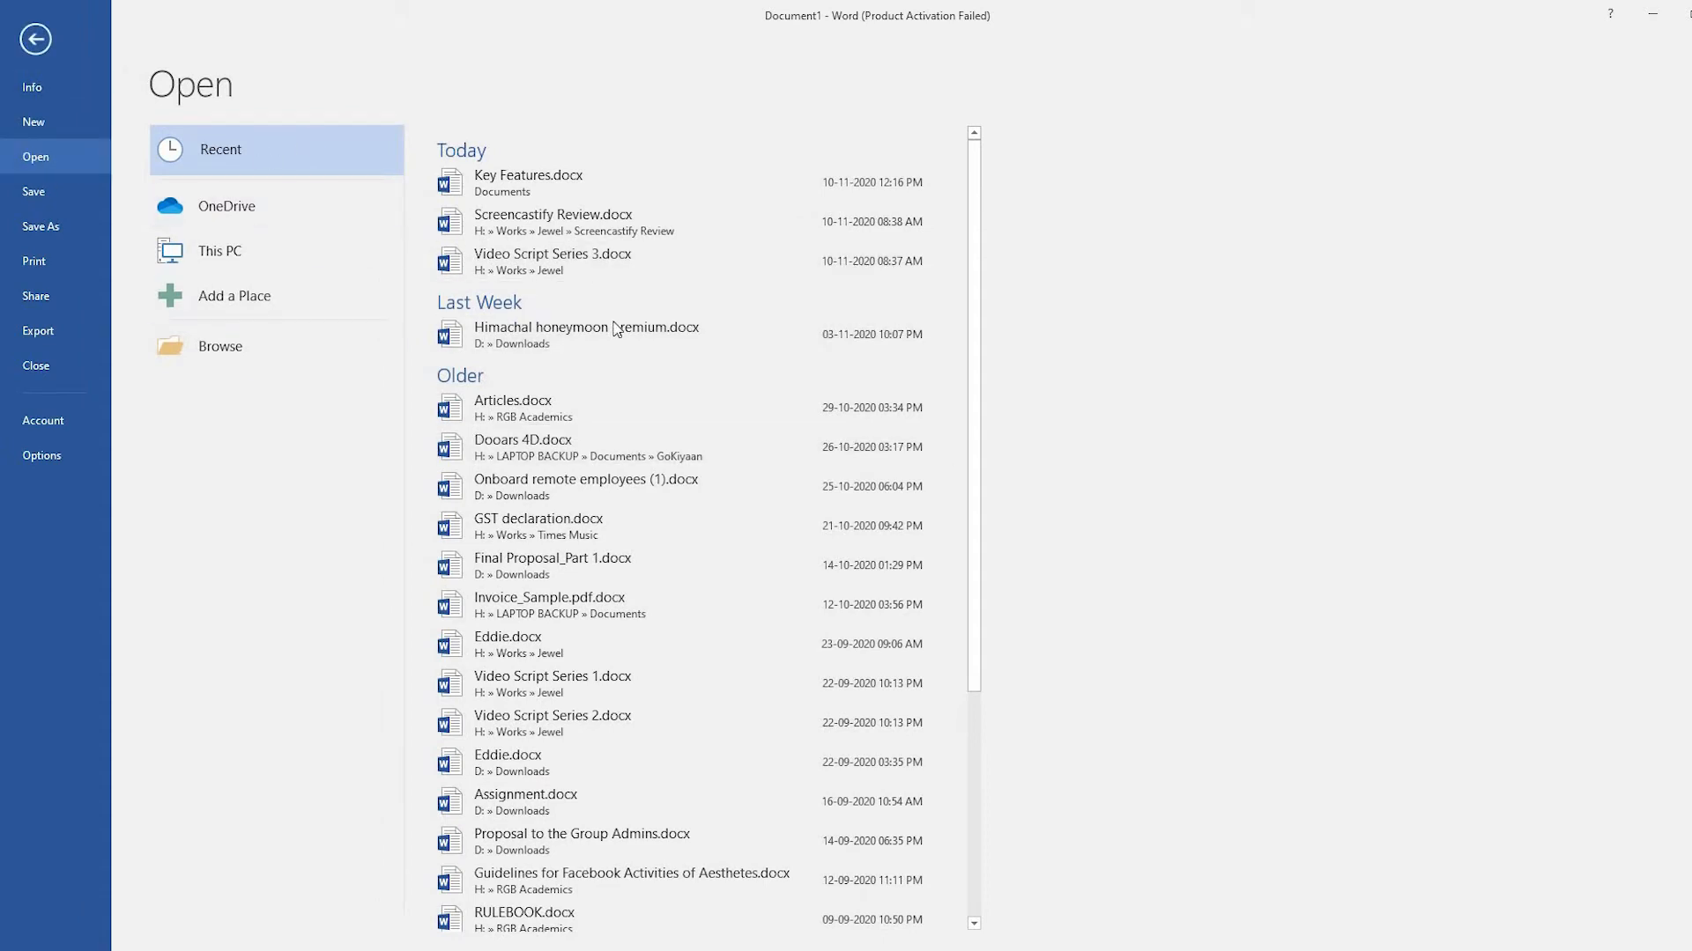
scroll(down, 3)
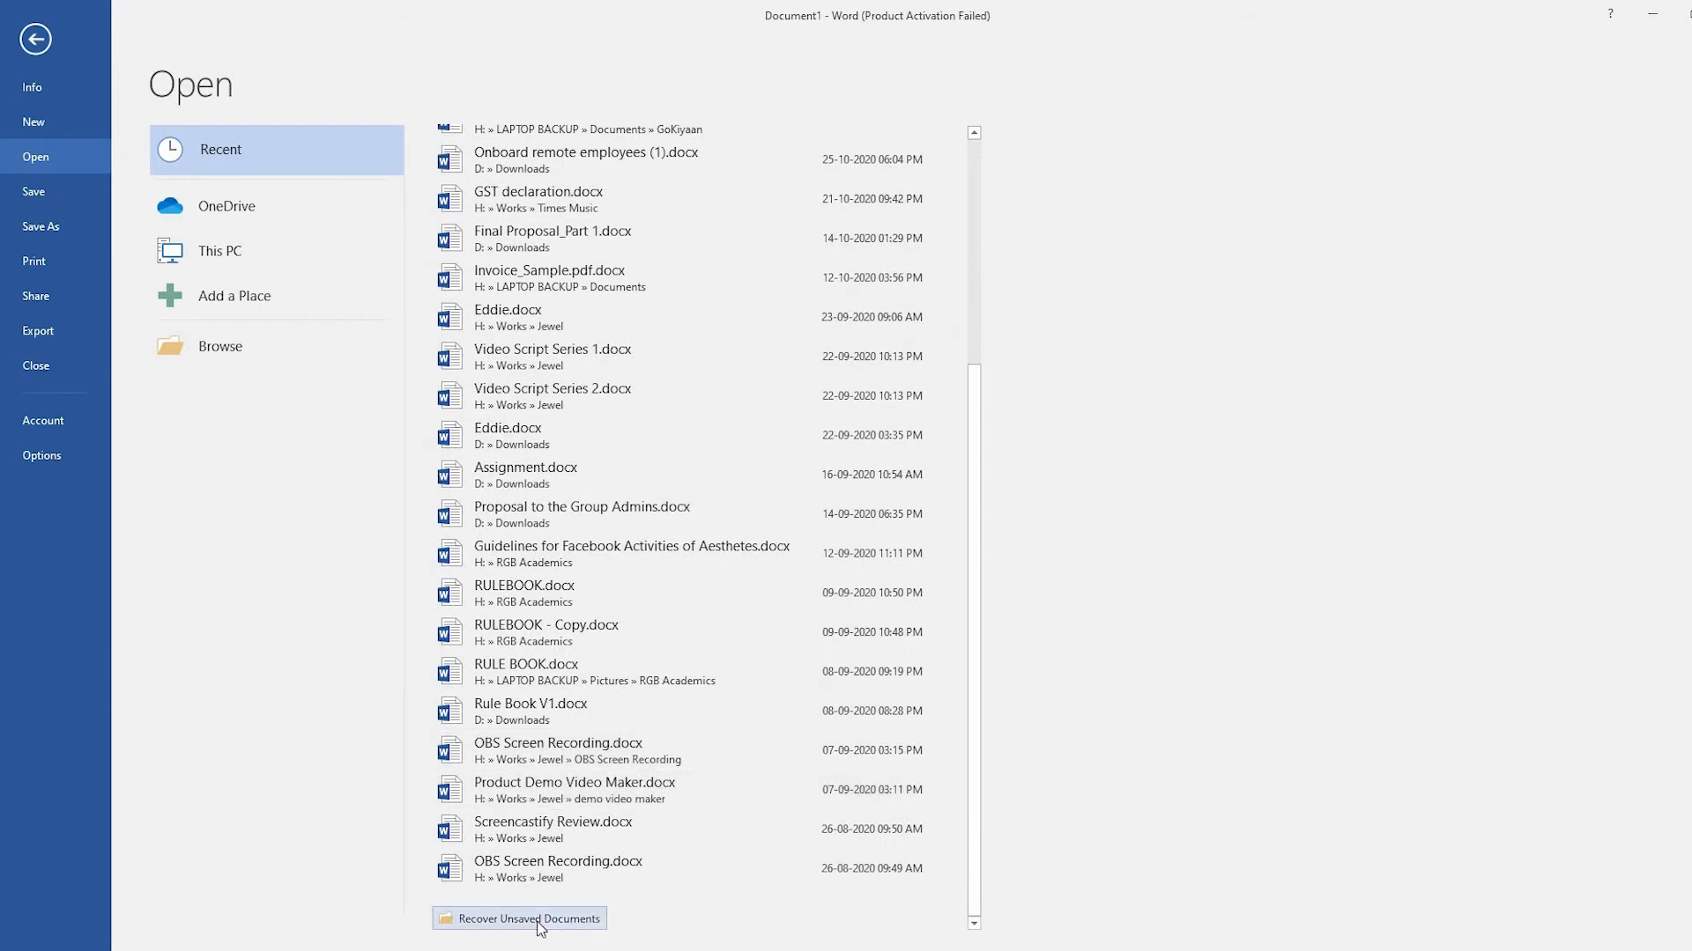
click(527, 918)
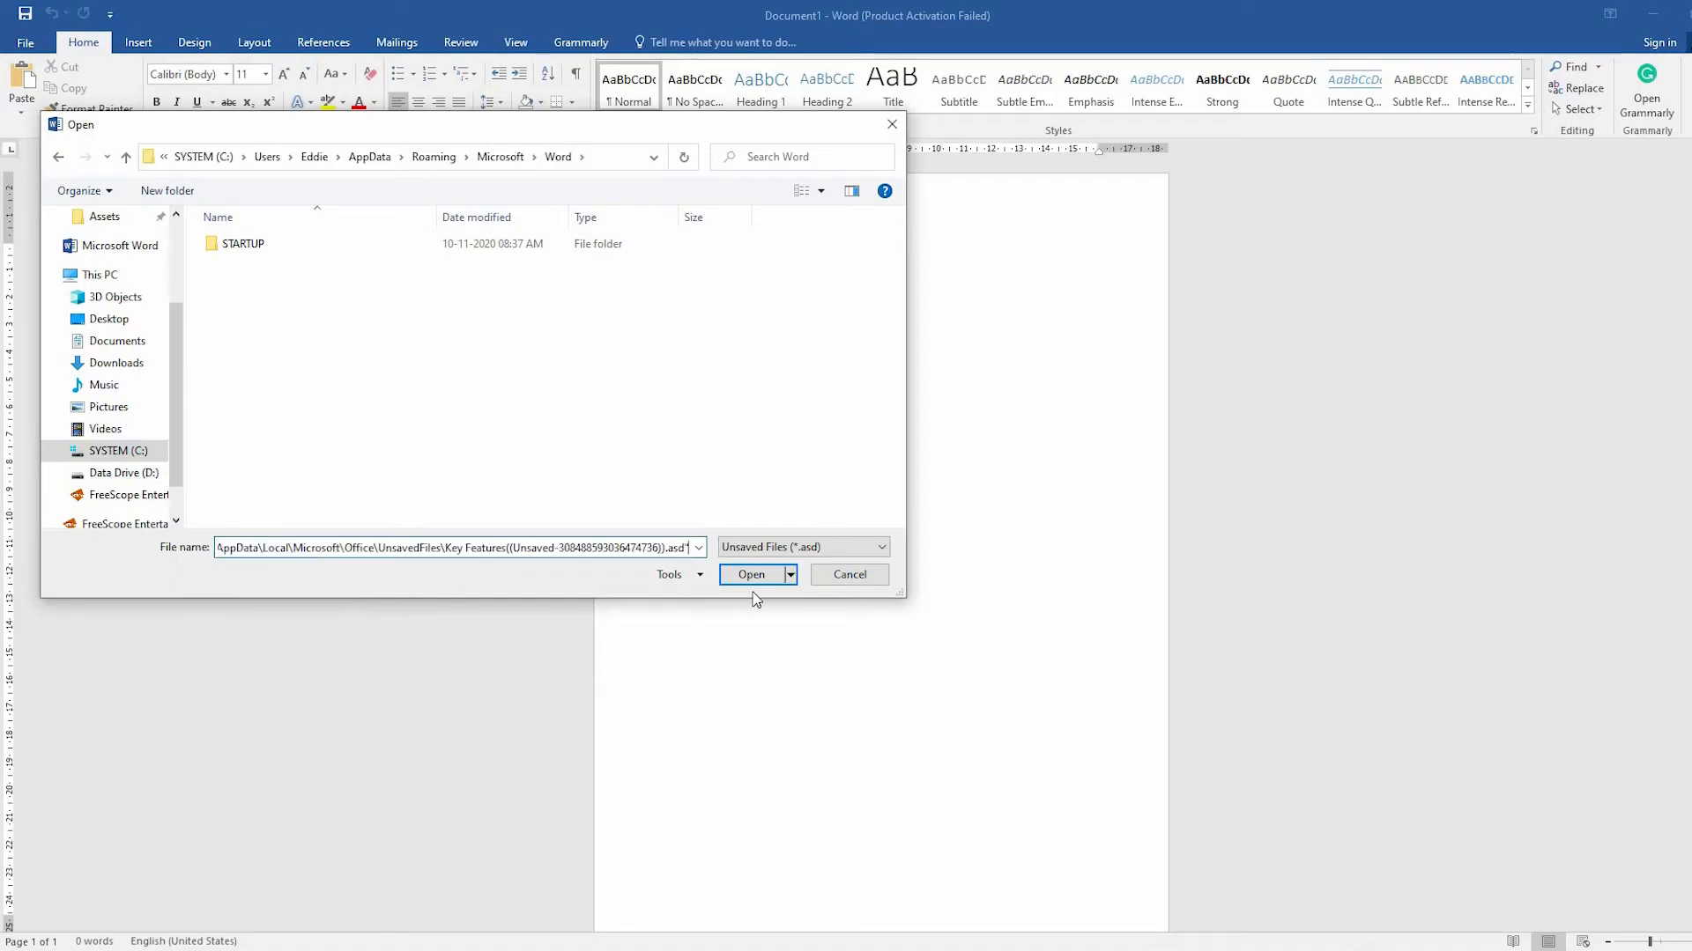
click(750, 574)
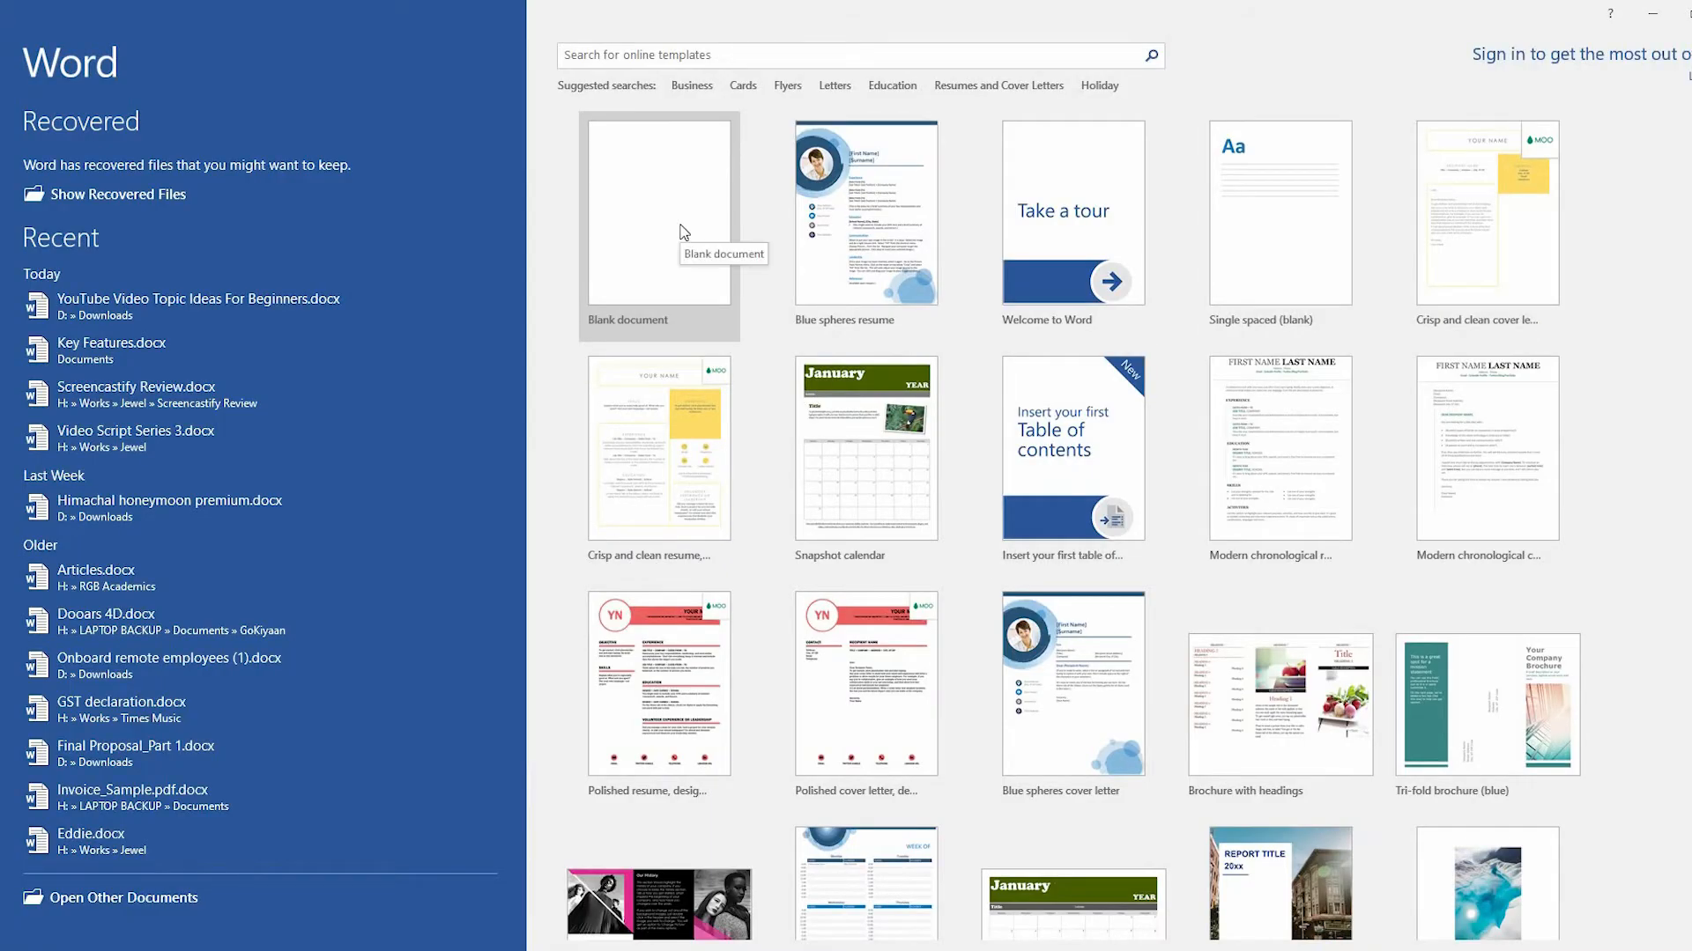
Start a blank document and open Document1 [Autosaved] from the Document Recovery pane
click(657, 223)
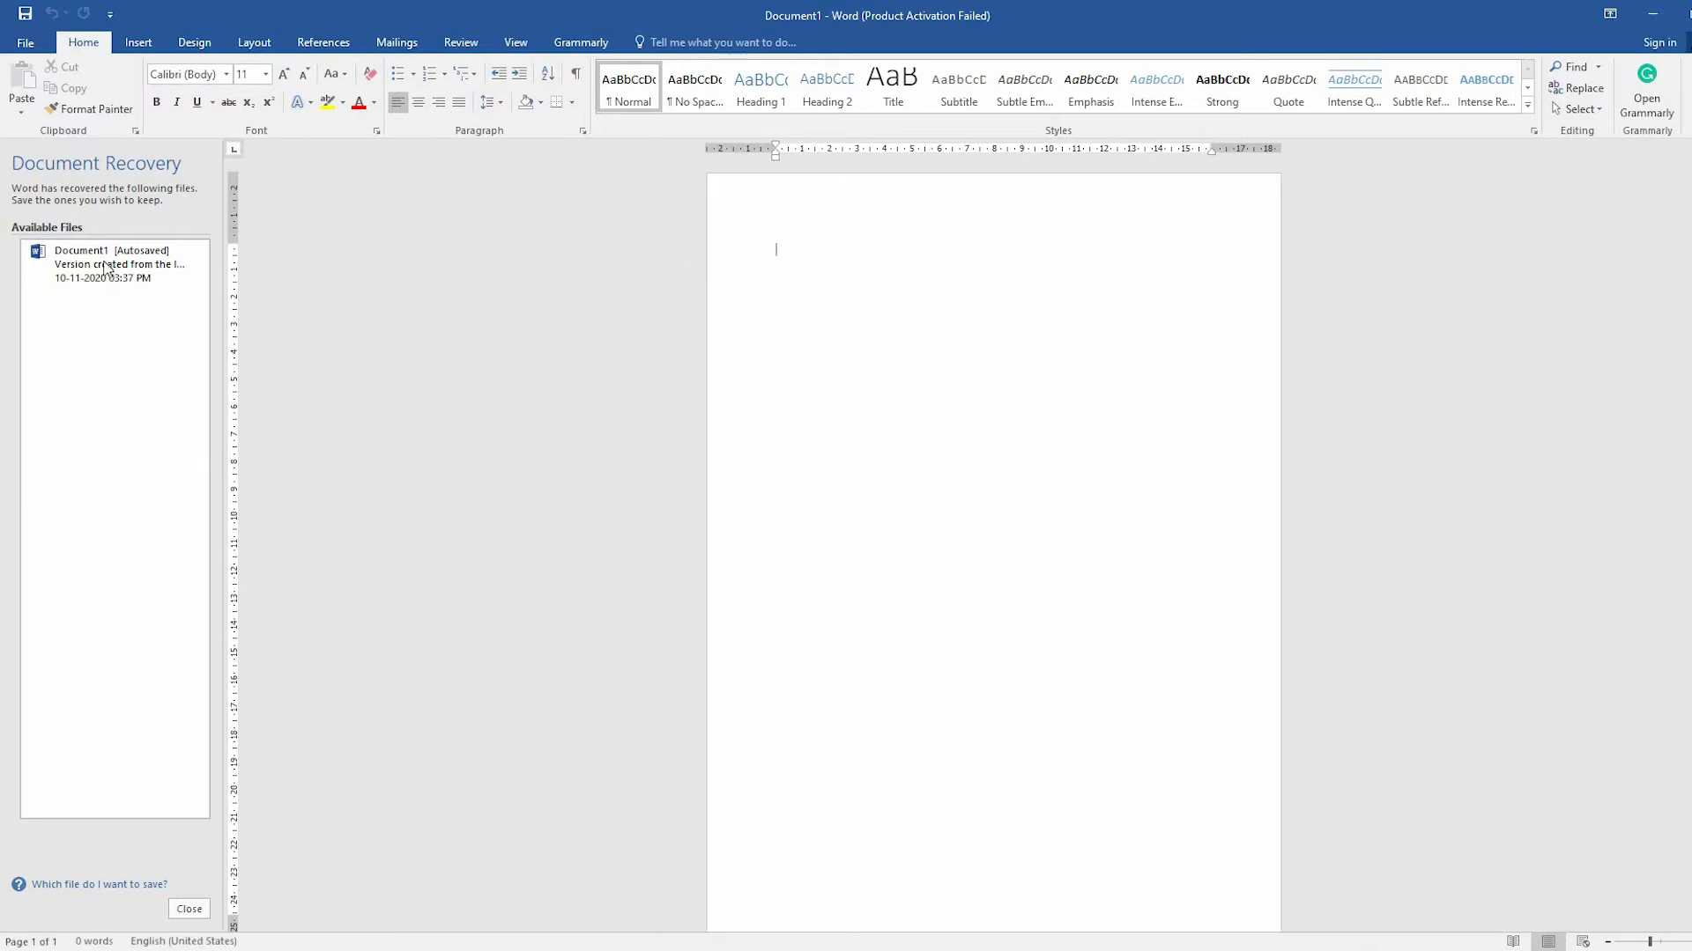
mouse_move(118, 264)
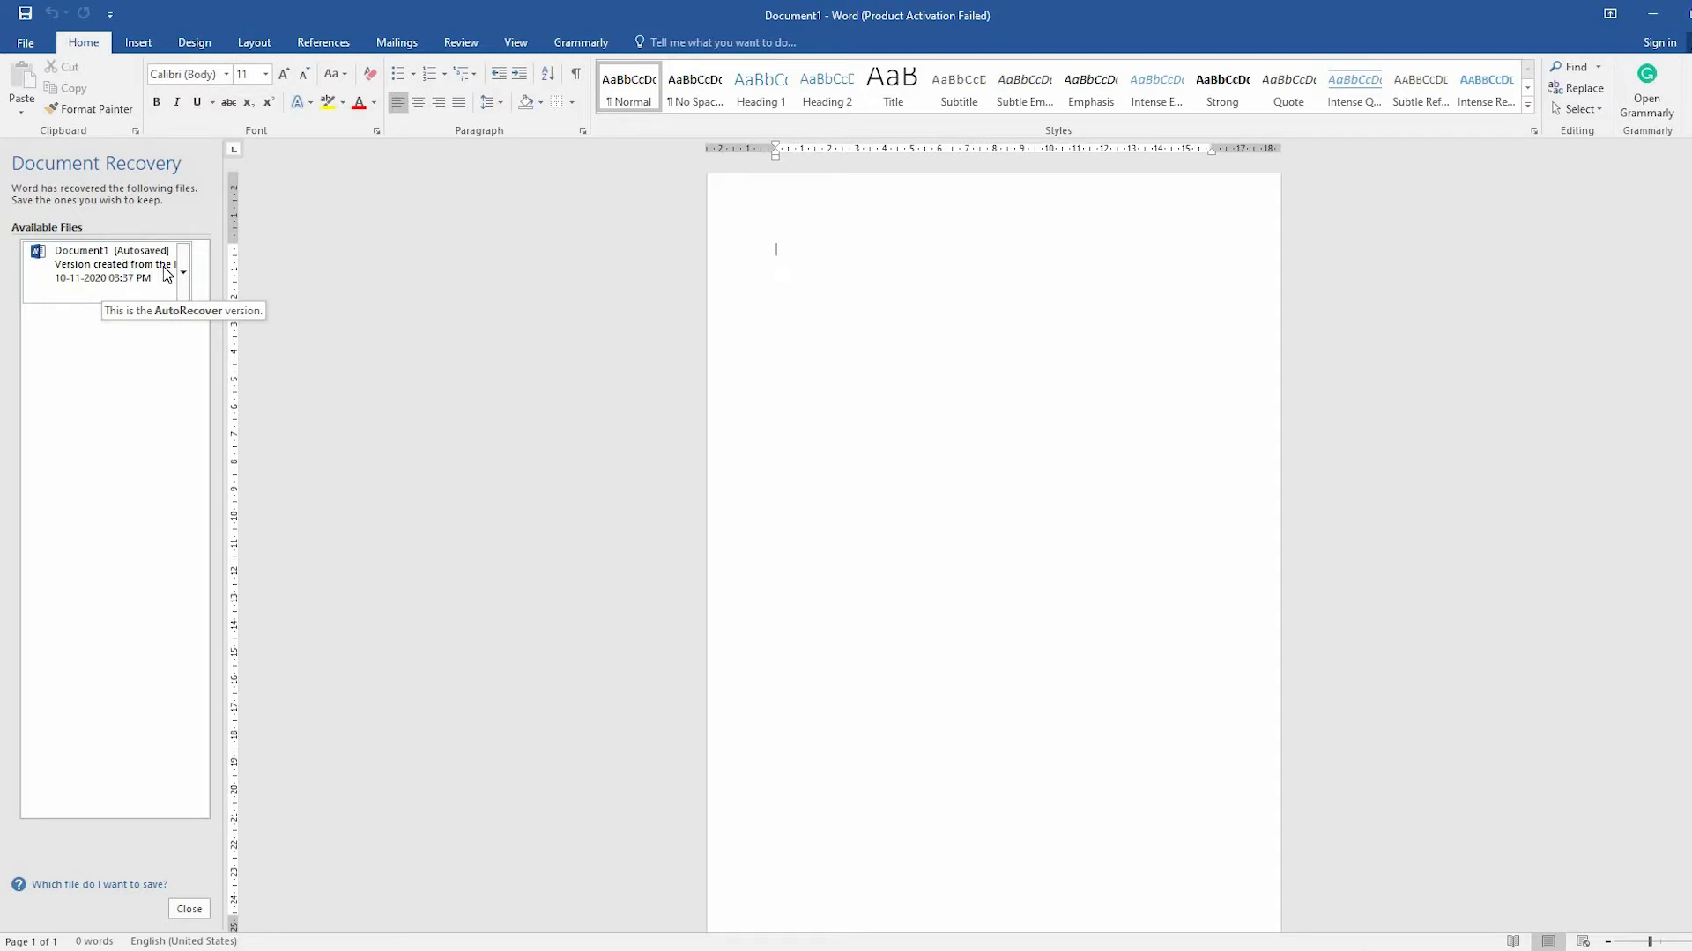
mouse_move(111, 282)
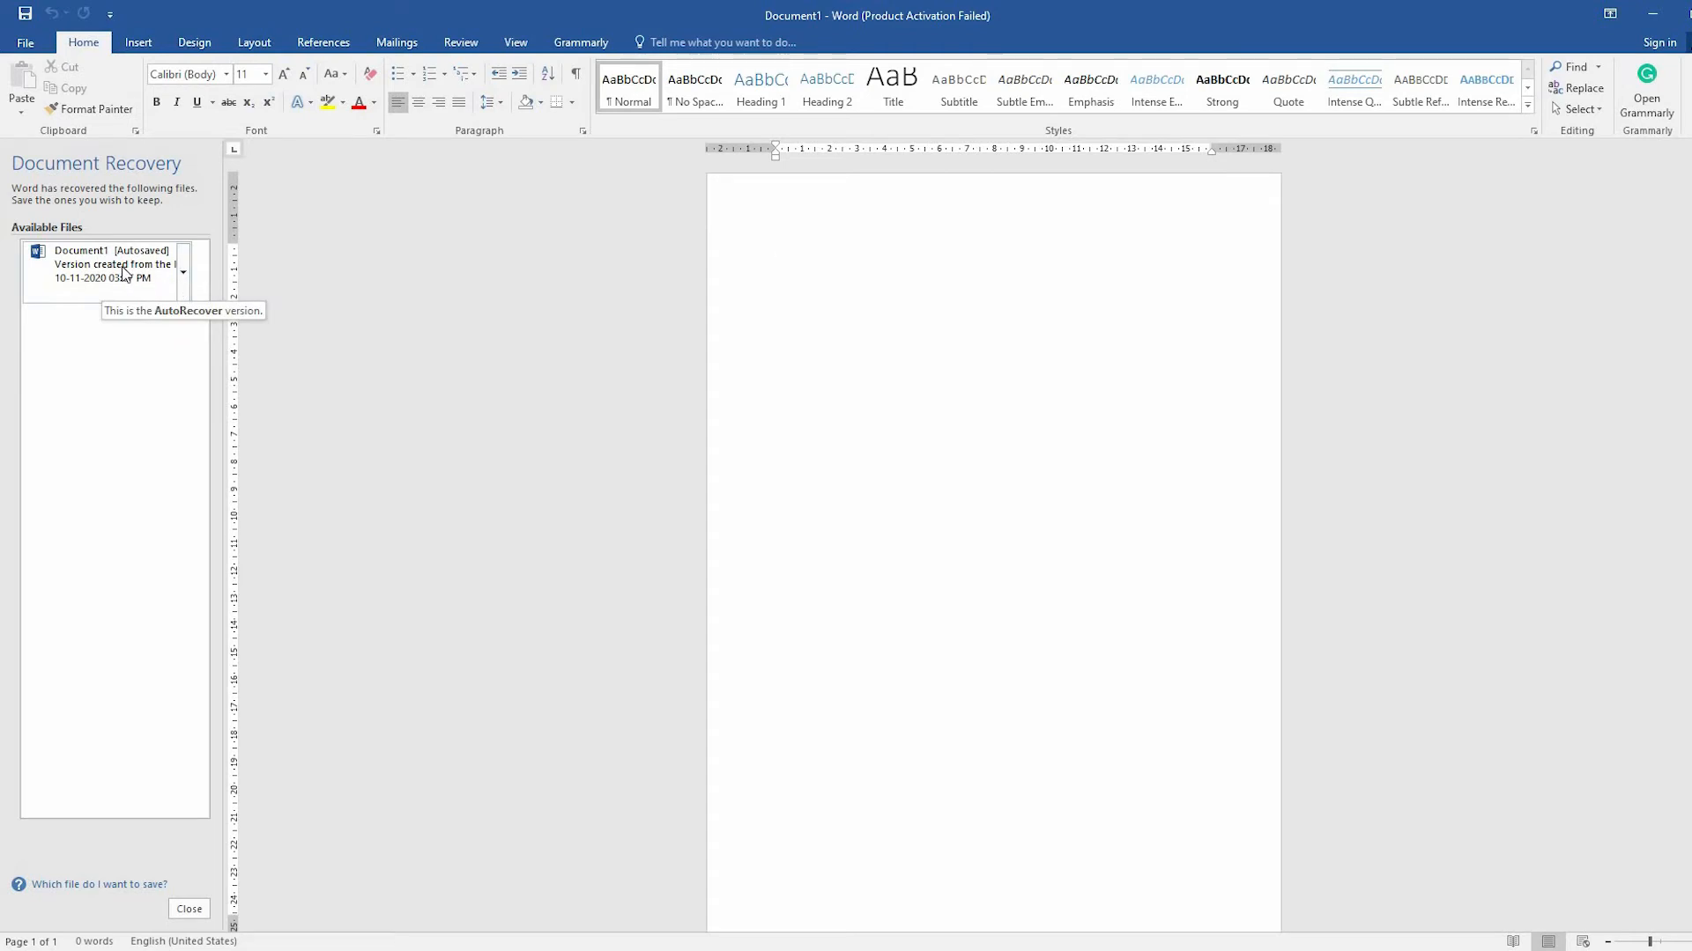
click(112, 264)
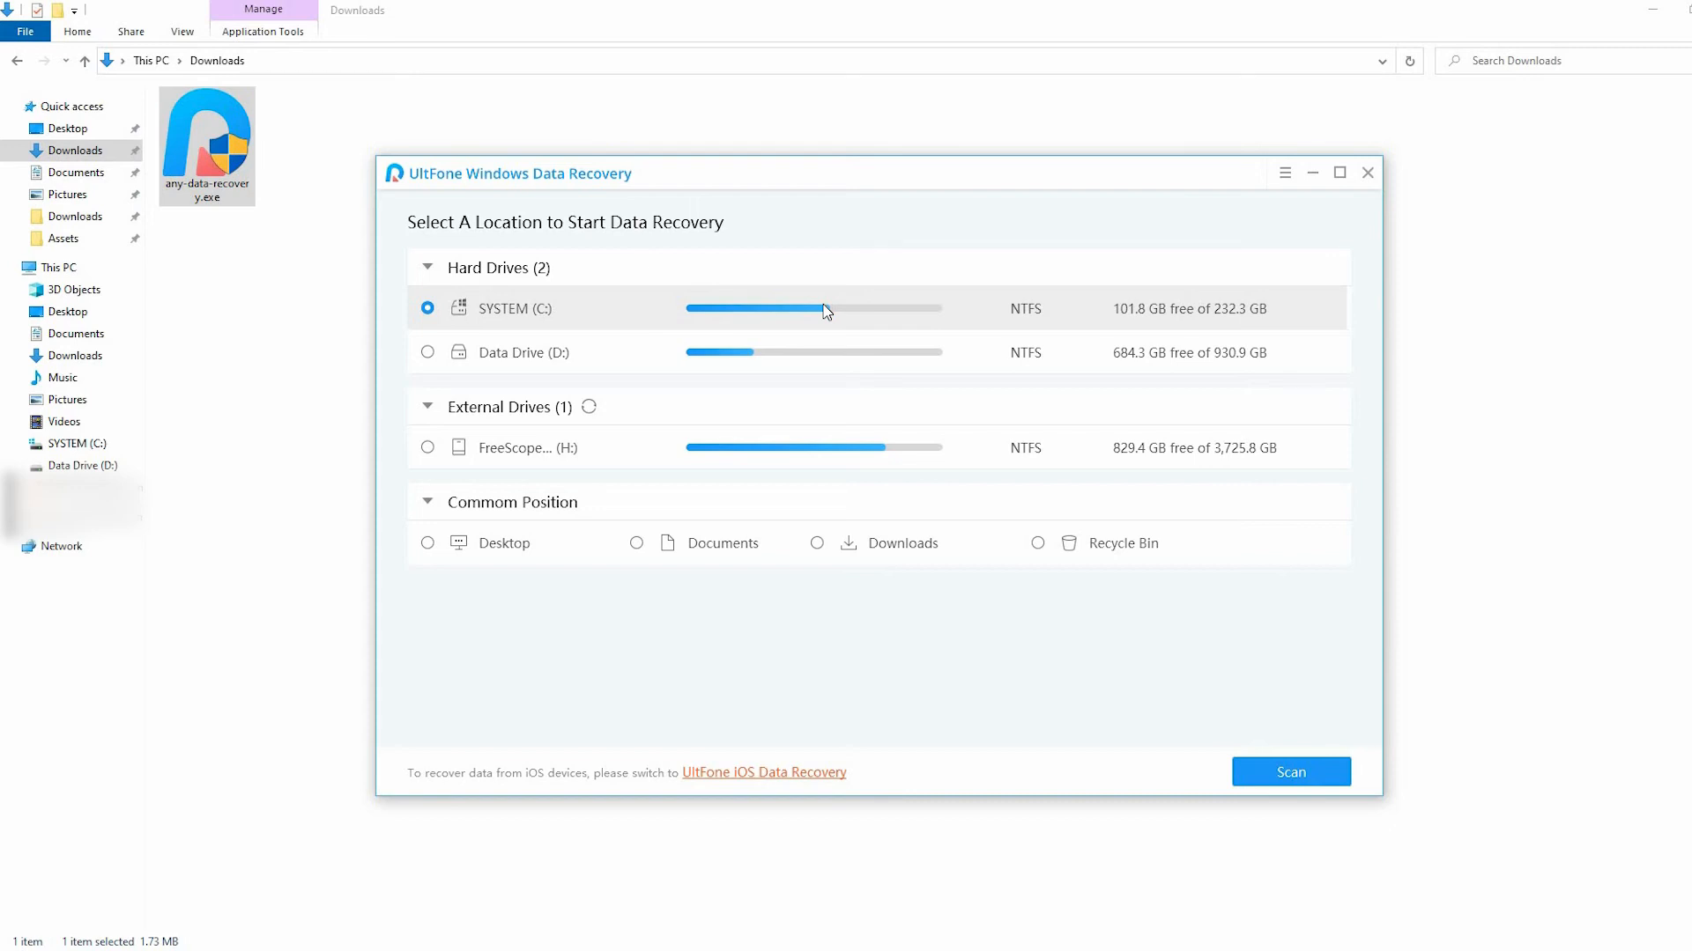
mouse_move(1272, 754)
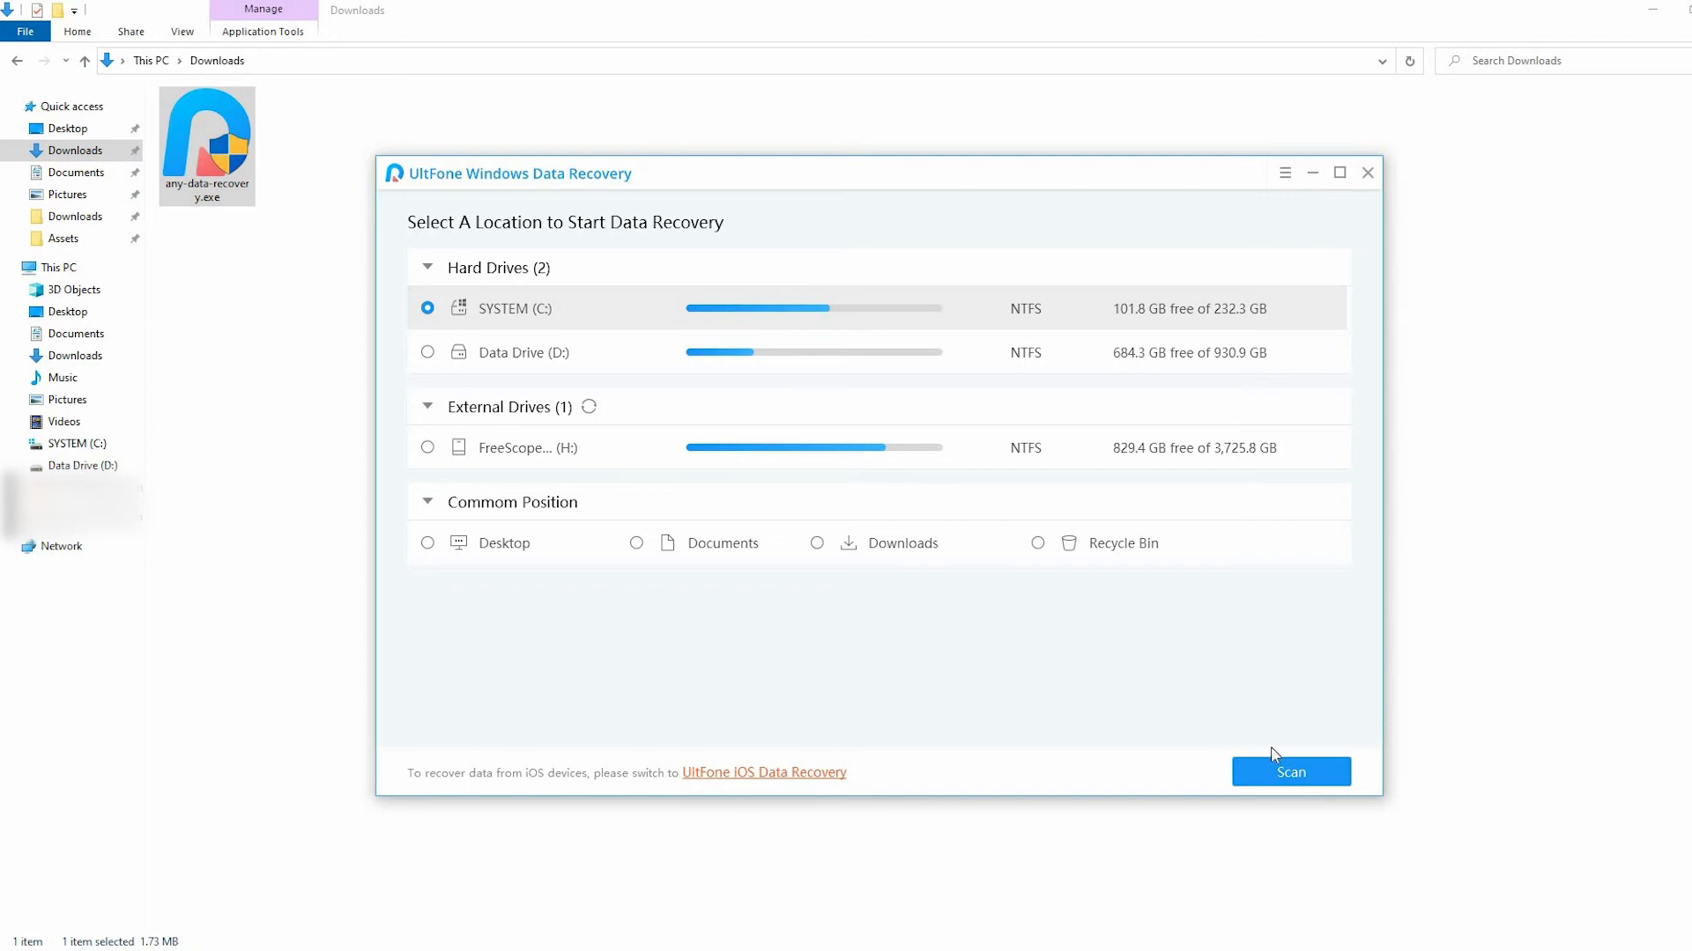
Scan the SYSTEM (C:) drive for lost files in UltFone
click(1290, 772)
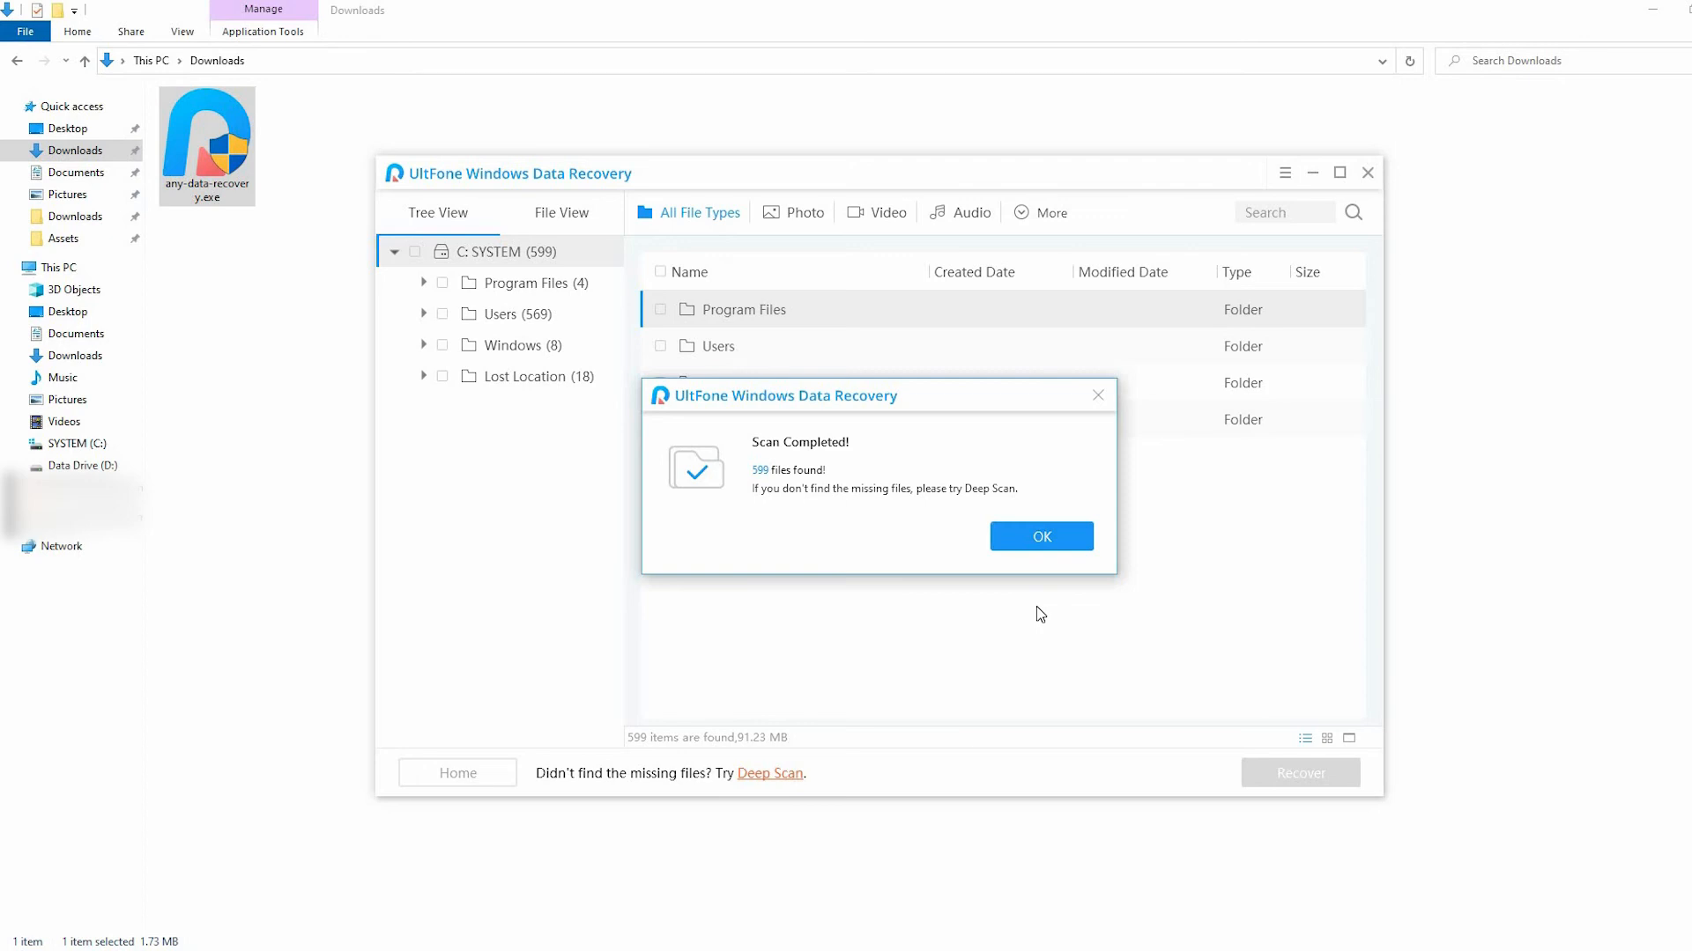
Acknowledge the Scan Completed notice to view the 599 found files
click(1040, 535)
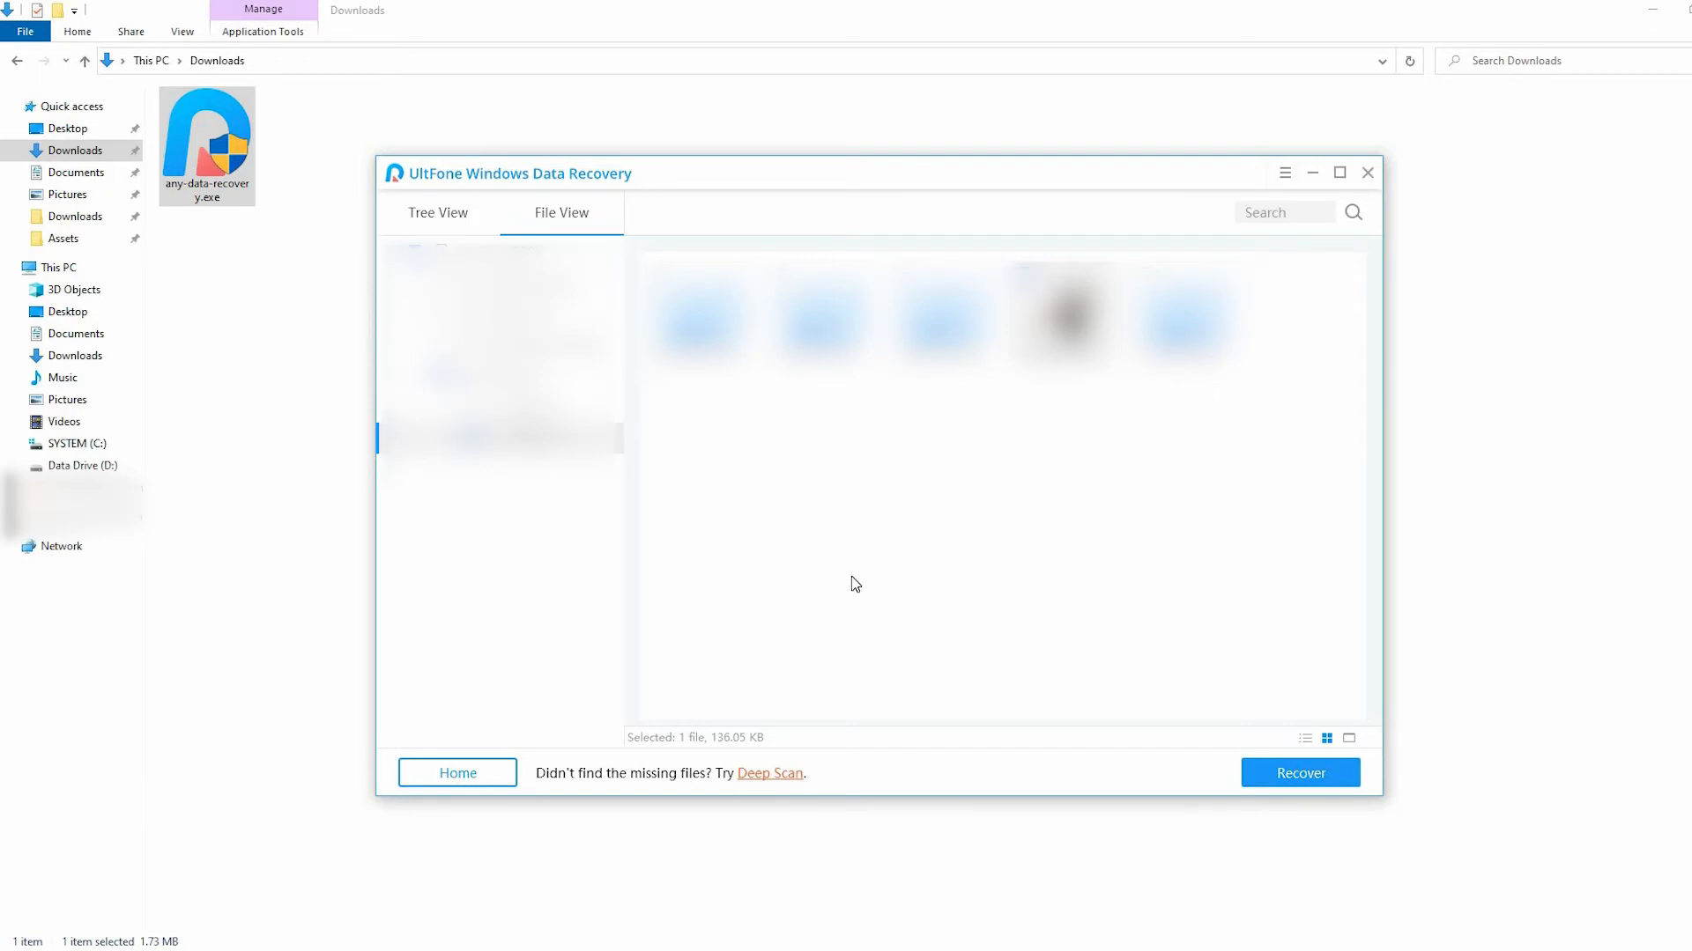
mouse_move(1298, 771)
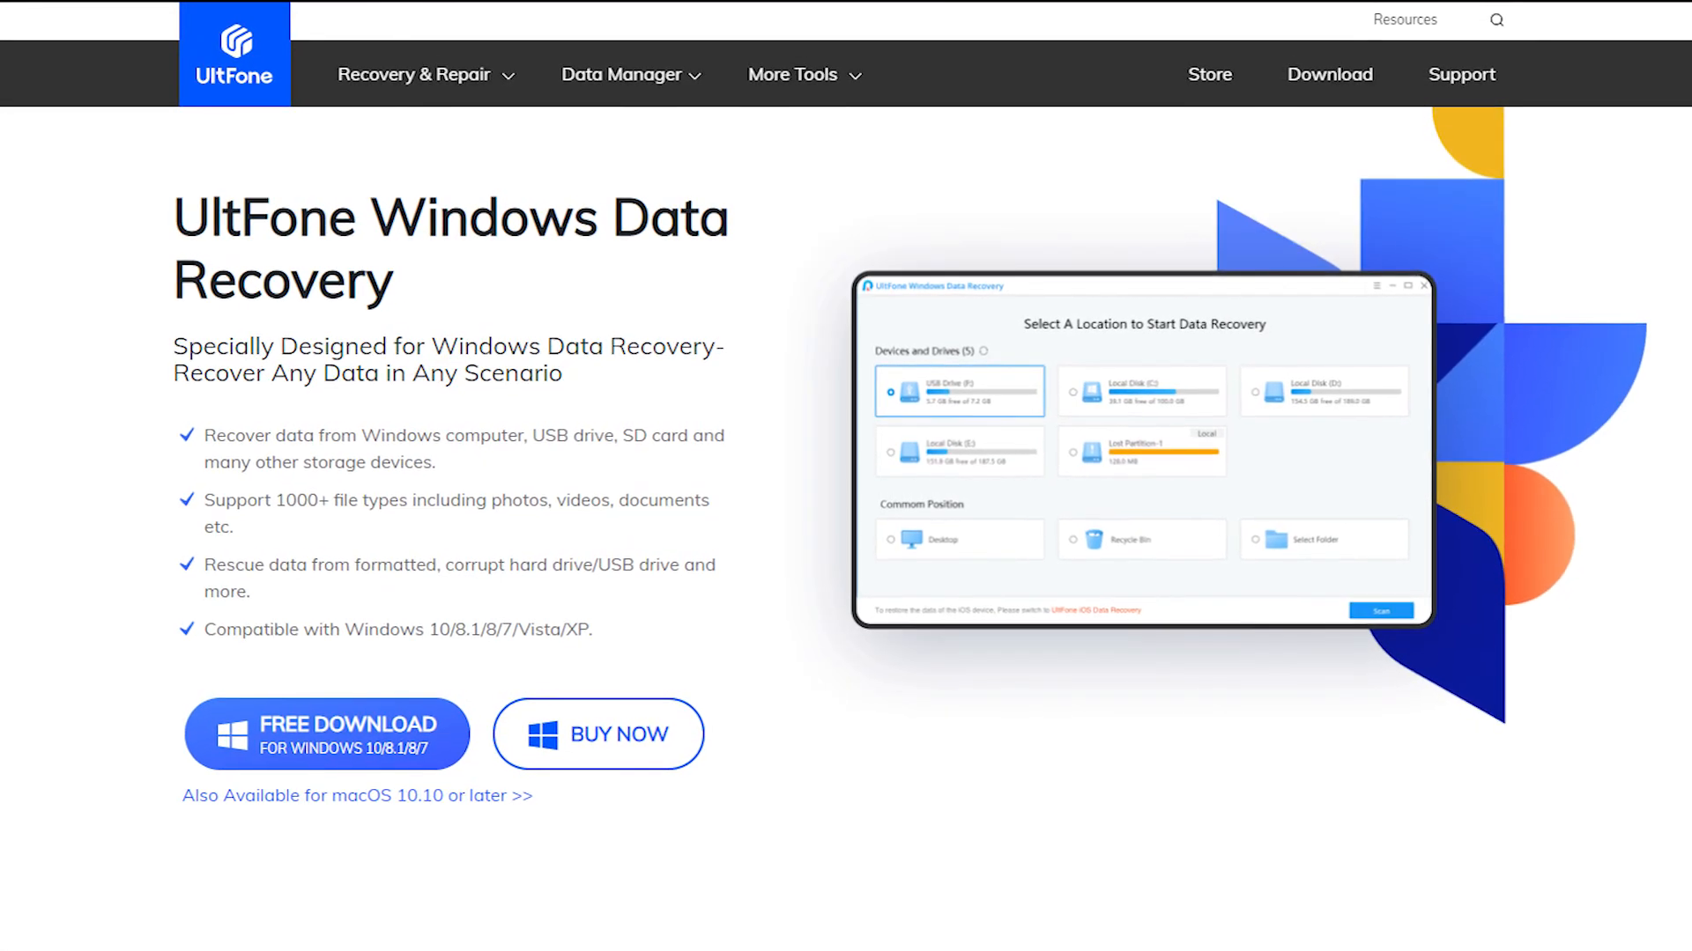
Scroll through the UltFone Windows Data Recovery product page
scroll(down, 3)
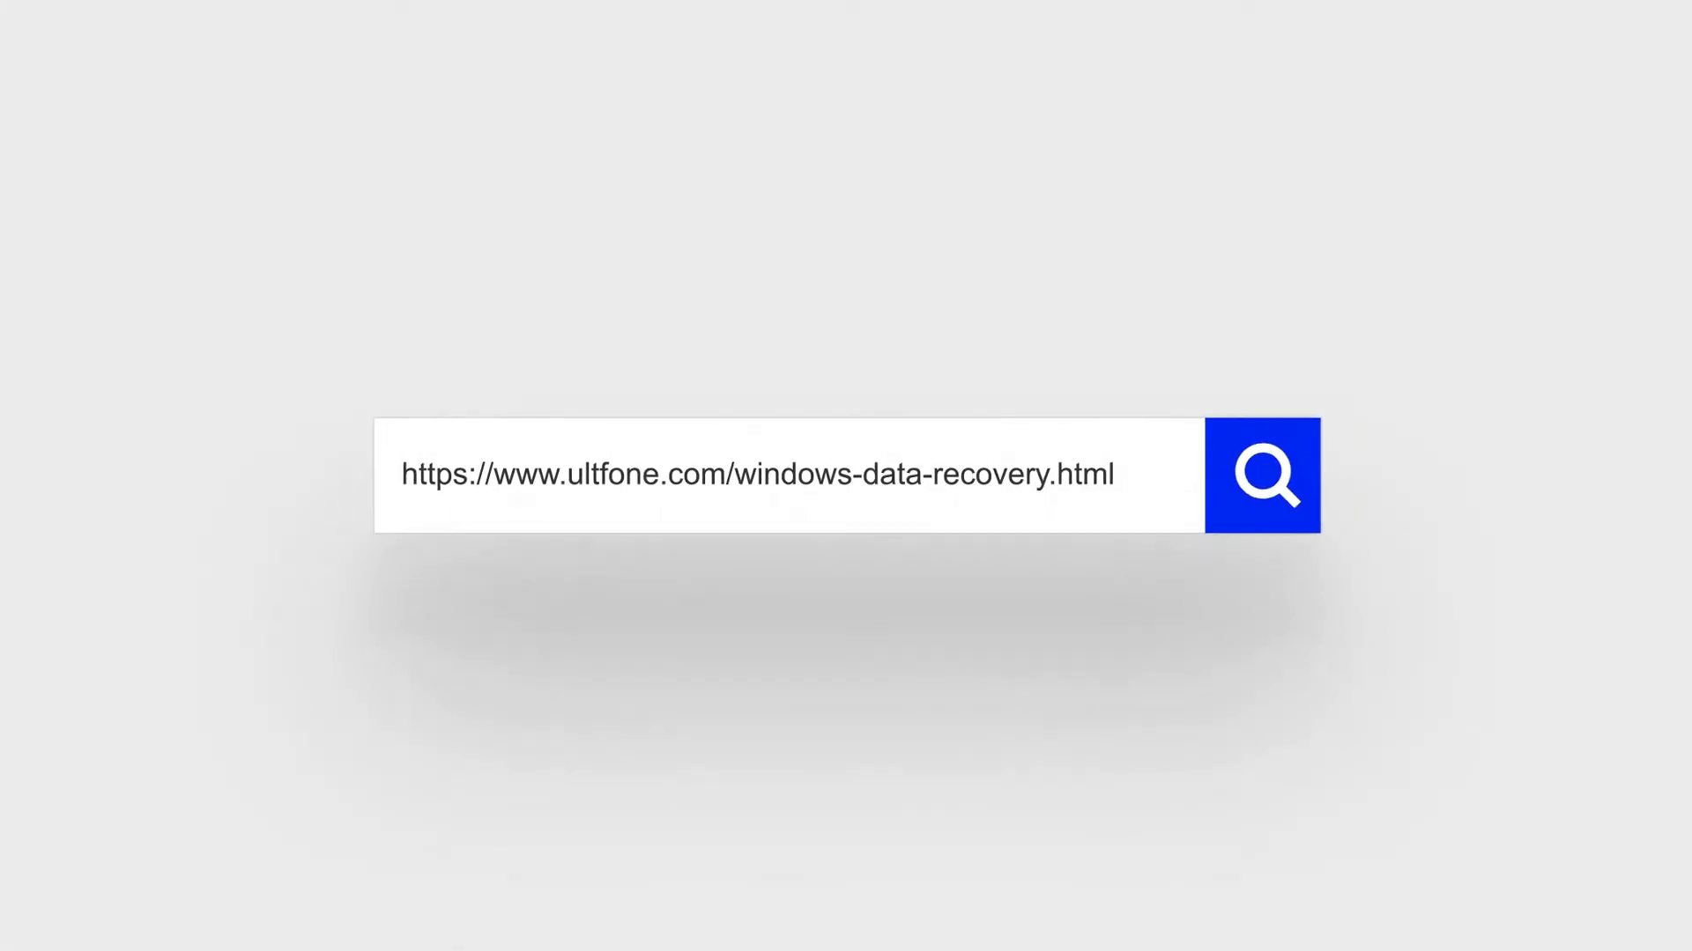
click(1261, 474)
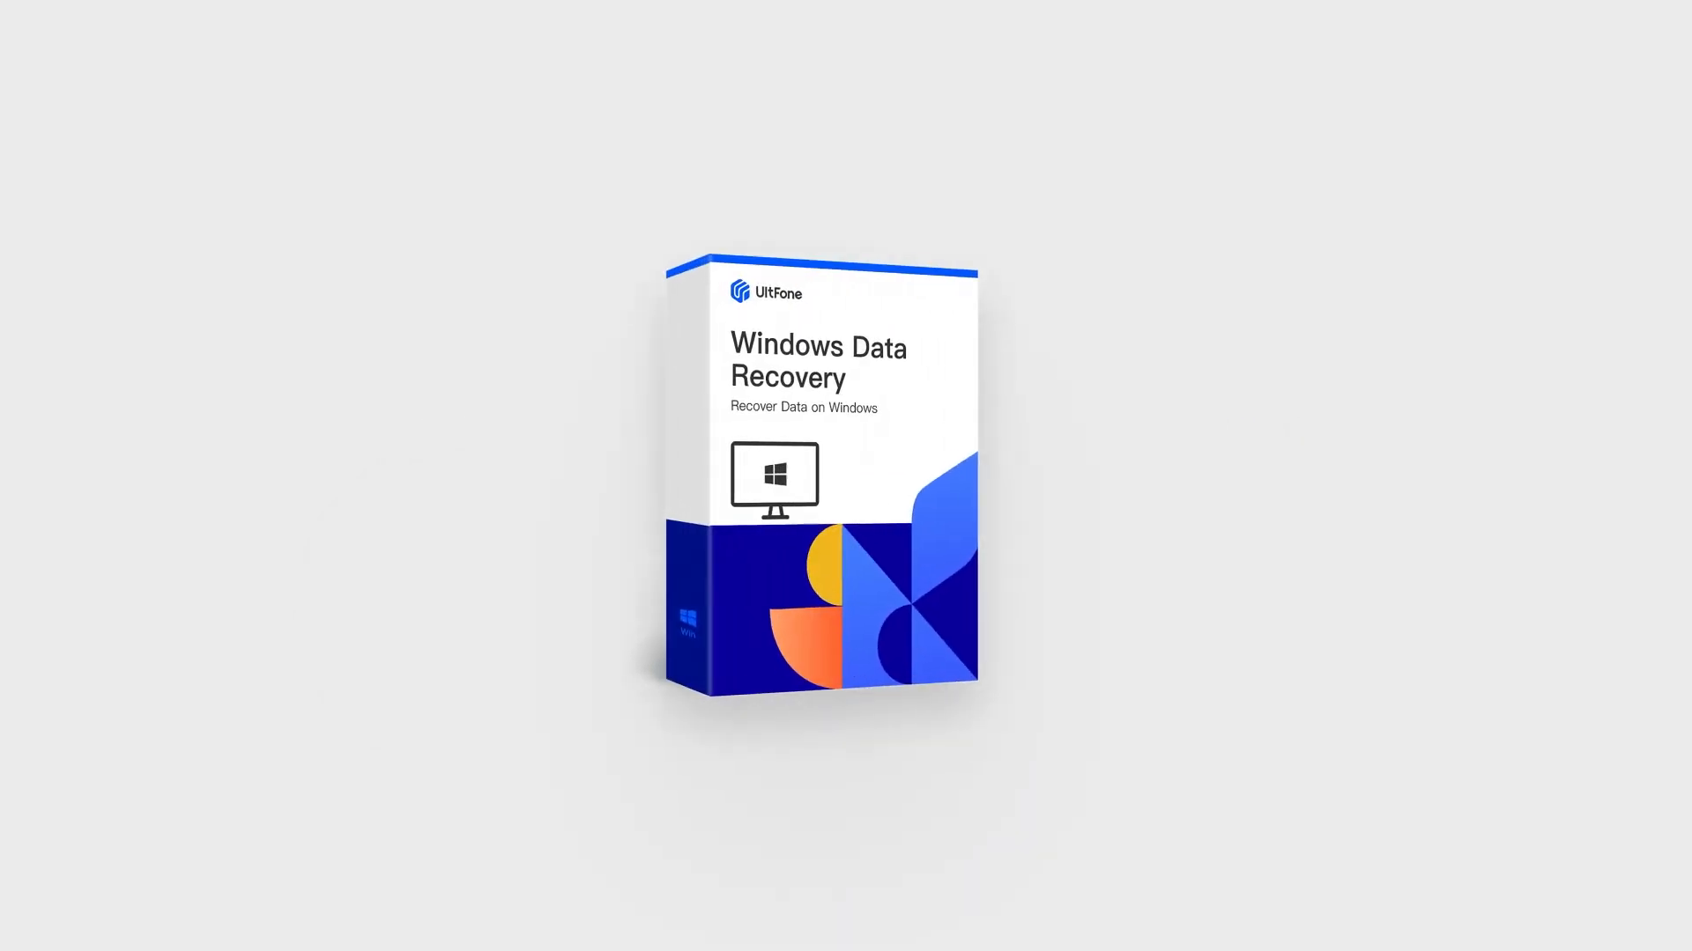